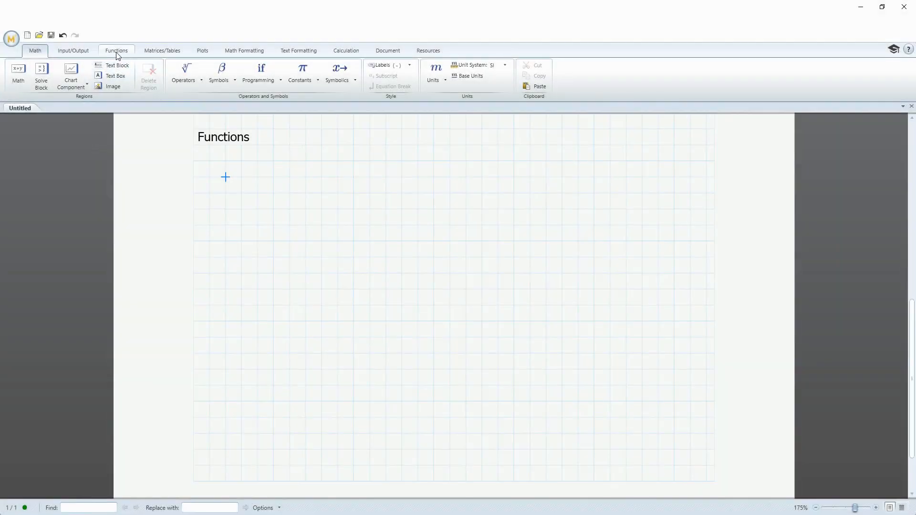
Show the built-in function categories on the Functions ribbon before starting hyp.
{"action": "left_click", "coordinate": [116, 51]}
{"action": "type", "text": "hyp("}
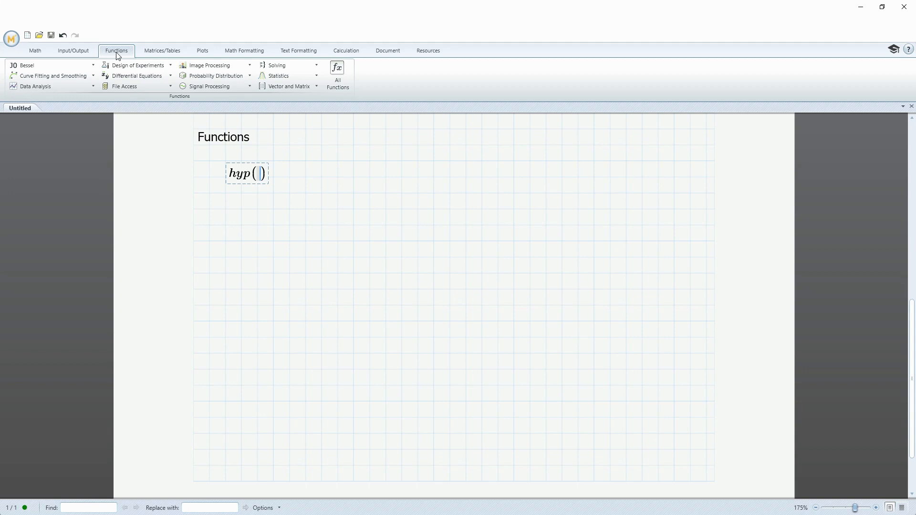
Complete hyp(a,b) := √(a²+b²) using the square-root operator, then leave the region.
{"action": "type", "text": "a"}
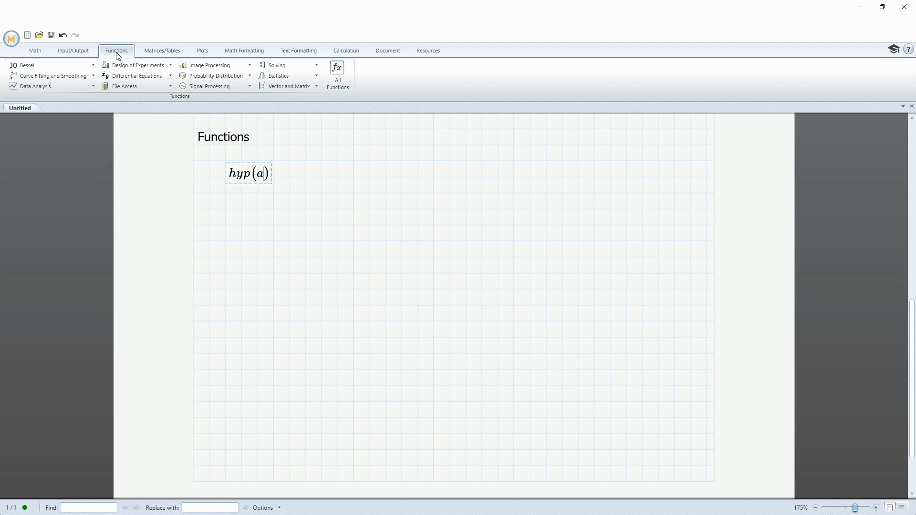
{"action": "type", "text": ",b"}
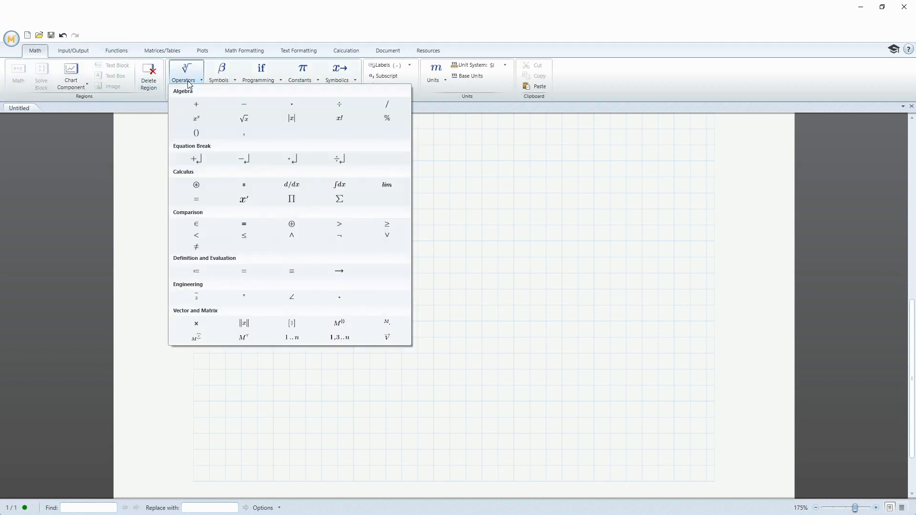
{"action": "mouse_move", "coordinate": [243, 119]}
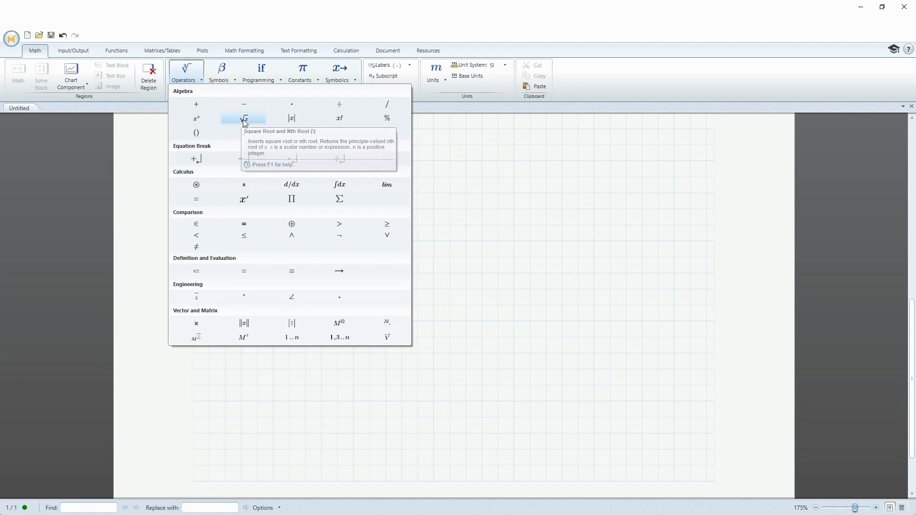
{"action": "left_click", "coordinate": [244, 118]}
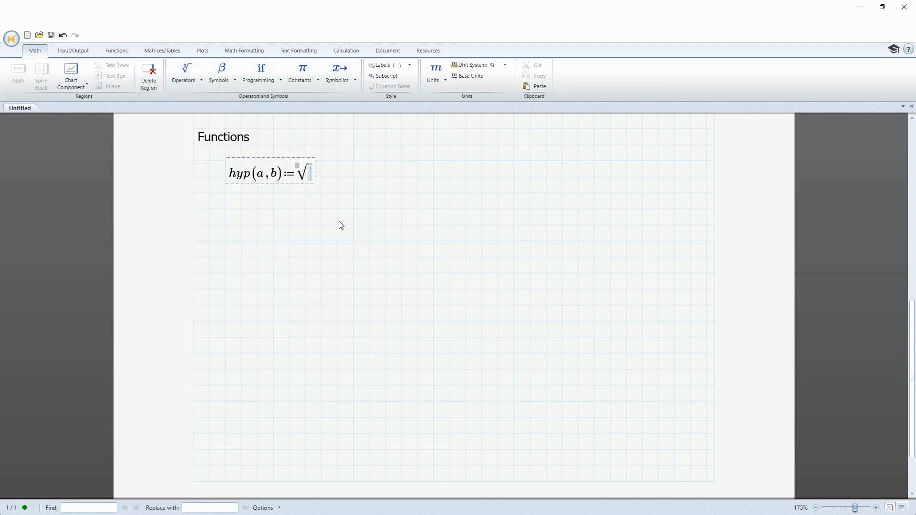
{"action": "type", "text": "a"}
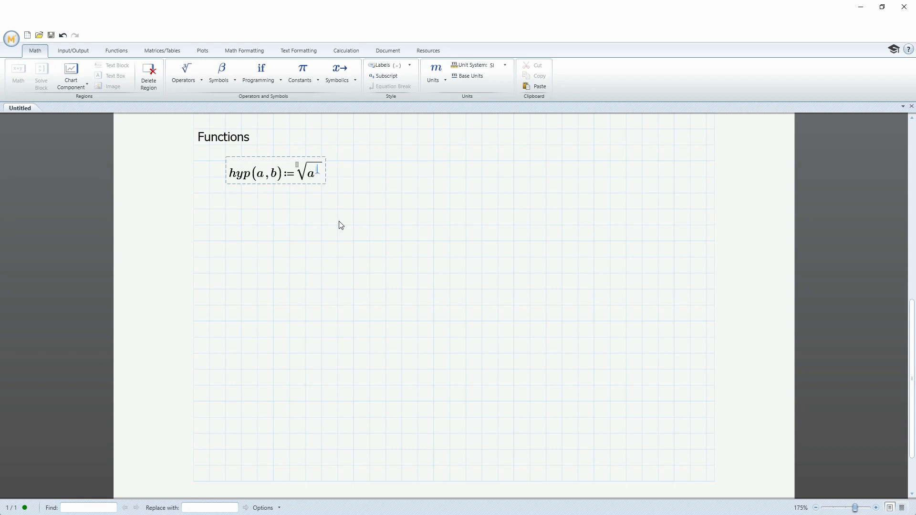
{"action": "type", "text": "2"}
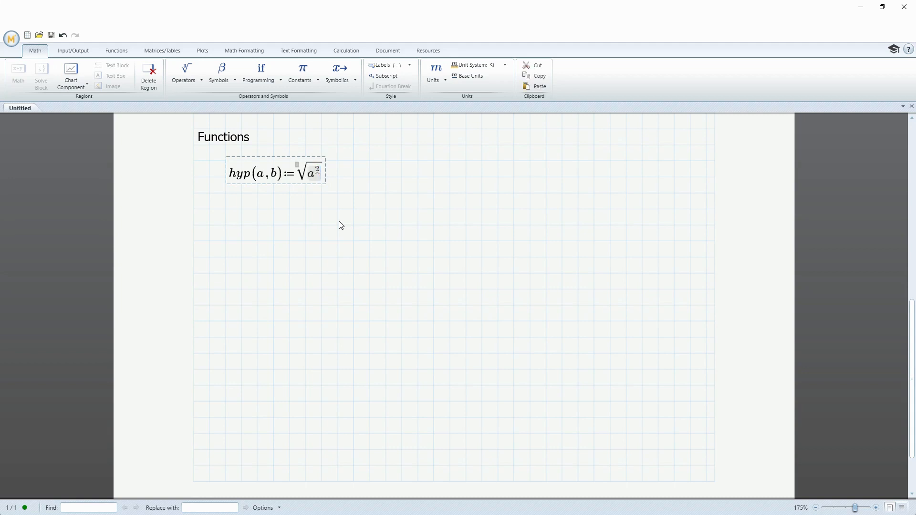
{"action": "type", "text": "+"}
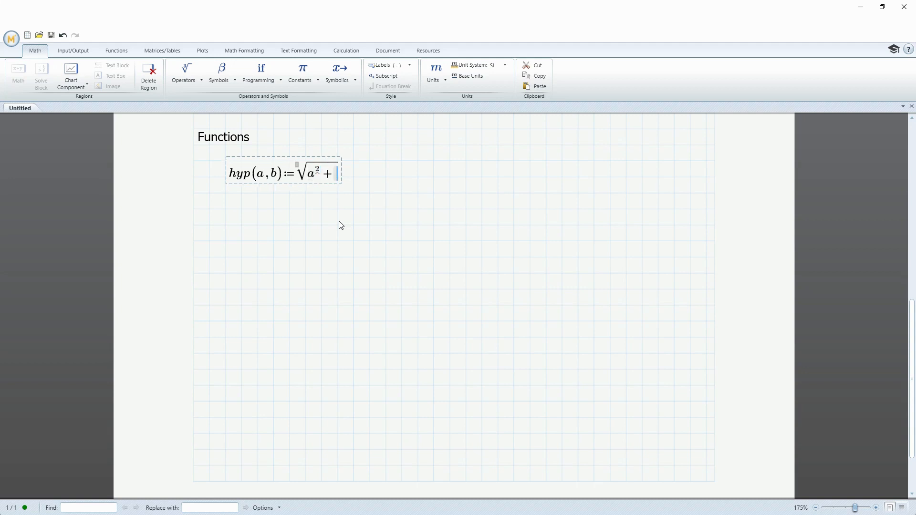
{"action": "type", "text": "b"}
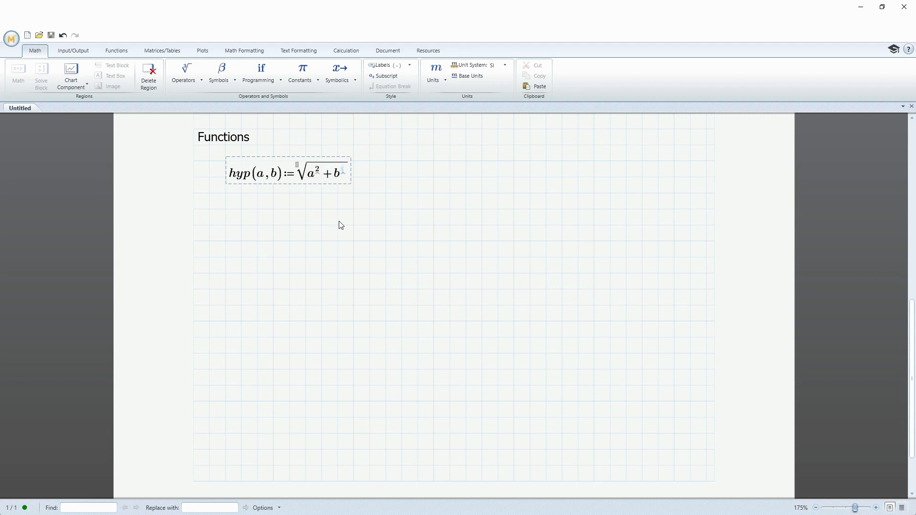
{"action": "type", "text": "^2"}
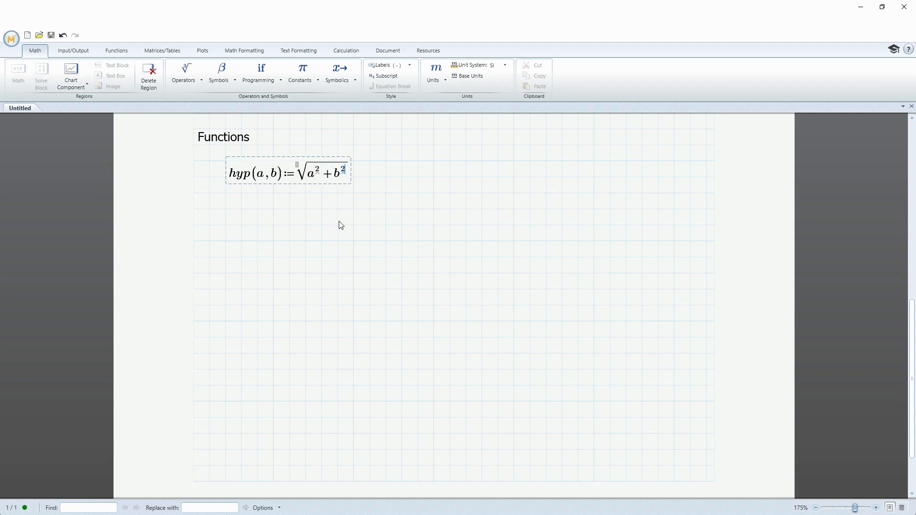
{"action": "left_click", "coordinate": [418, 176]}
{"action": "type", "text": "hyp"}
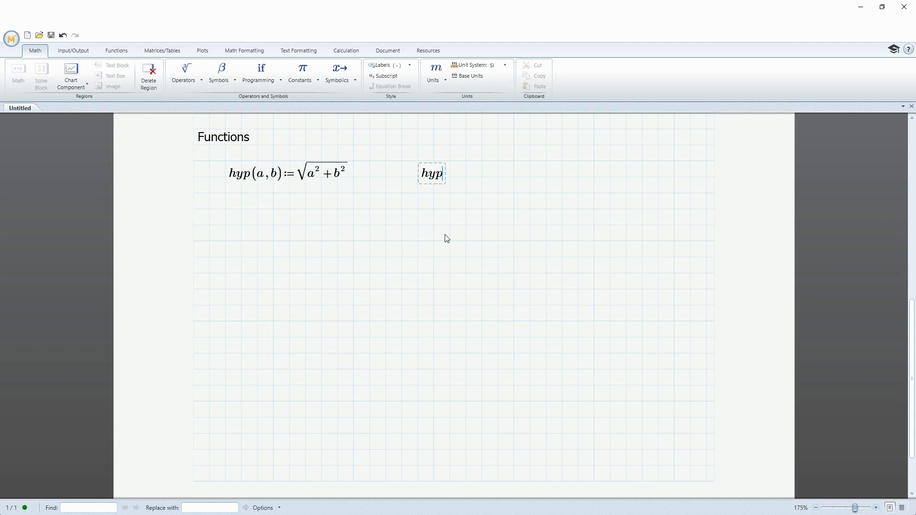
Evaluate hyp(10,10) = 14.14, hyp(3,4) = 5 and hyp(12,5) = 13.
{"action": "type", "text": "(10"}
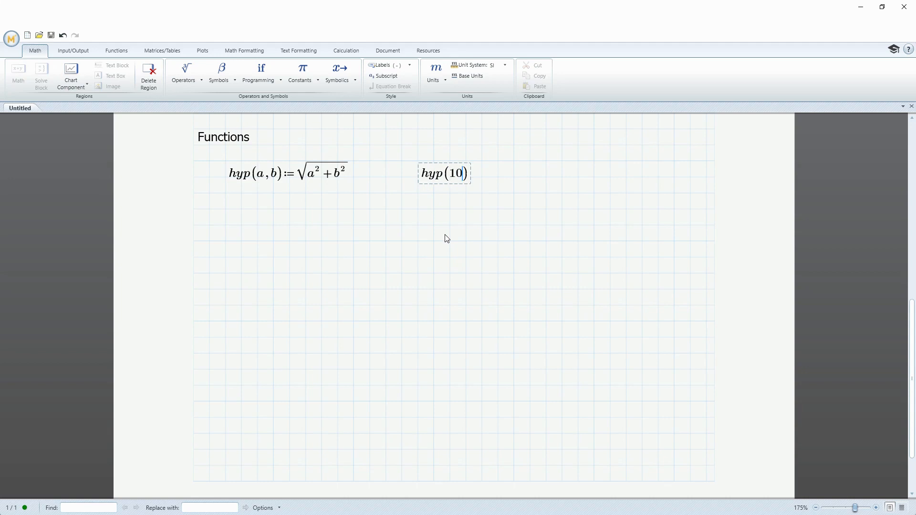
{"action": "type", "text": ",10"}
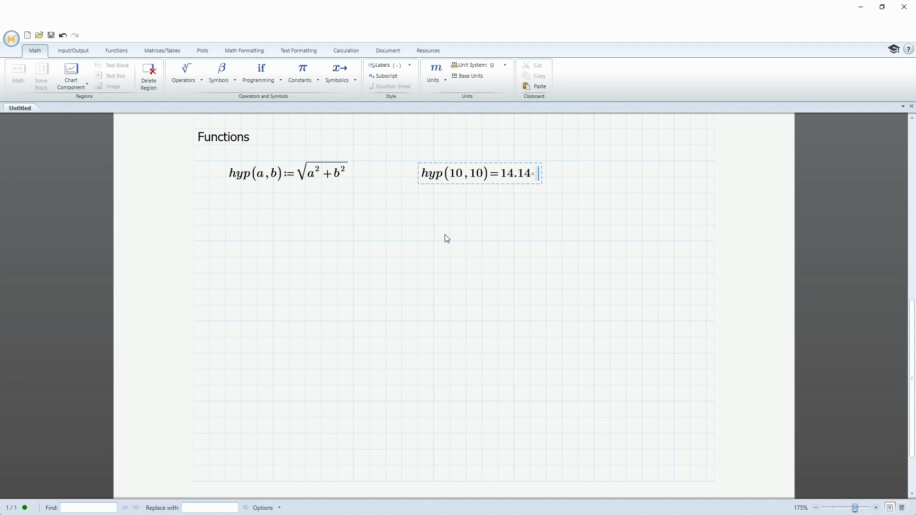
{"action": "mouse_move", "coordinate": [588, 181]}
{"action": "type", "text": "hyp("}
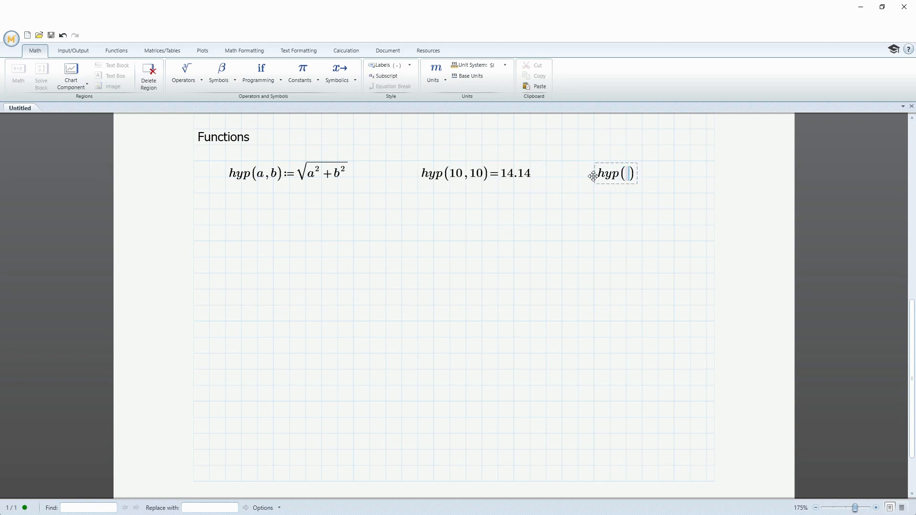
{"action": "type", "text": "3,4"}
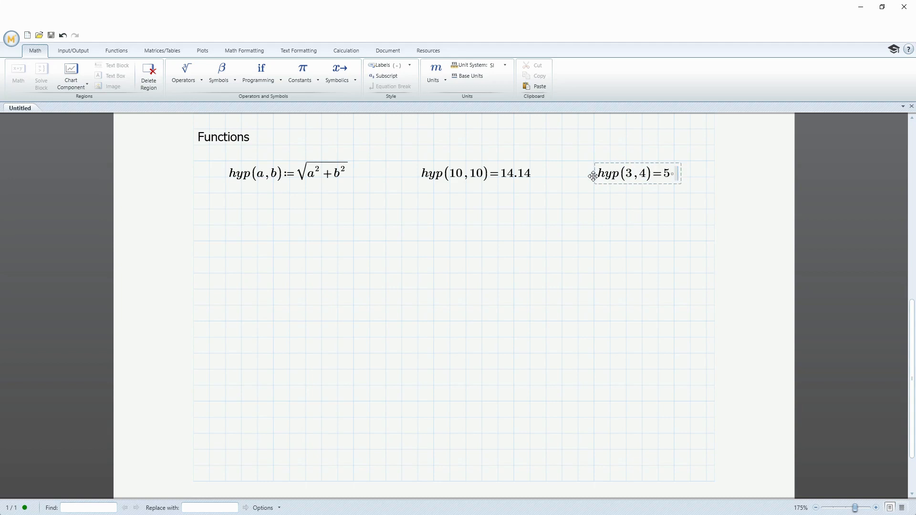
{"action": "mouse_move", "coordinate": [426, 209]}
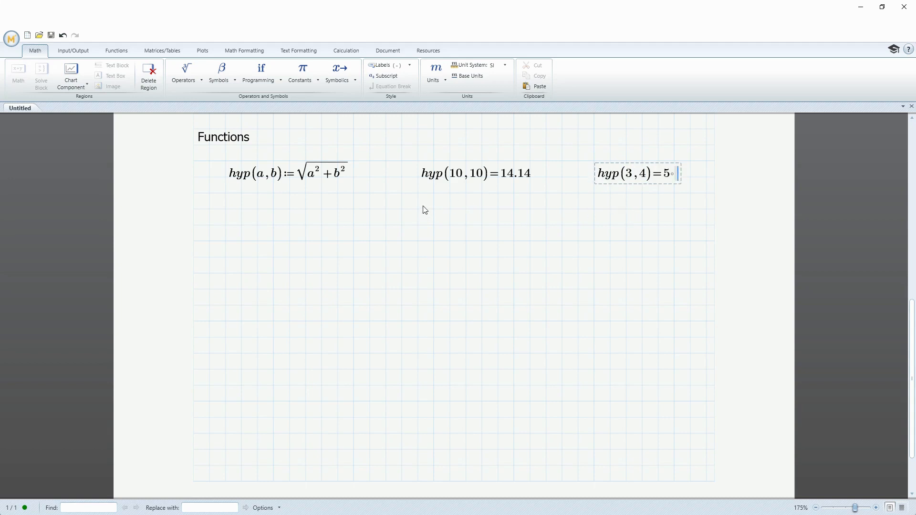
{"action": "left_click", "coordinate": [418, 209]}
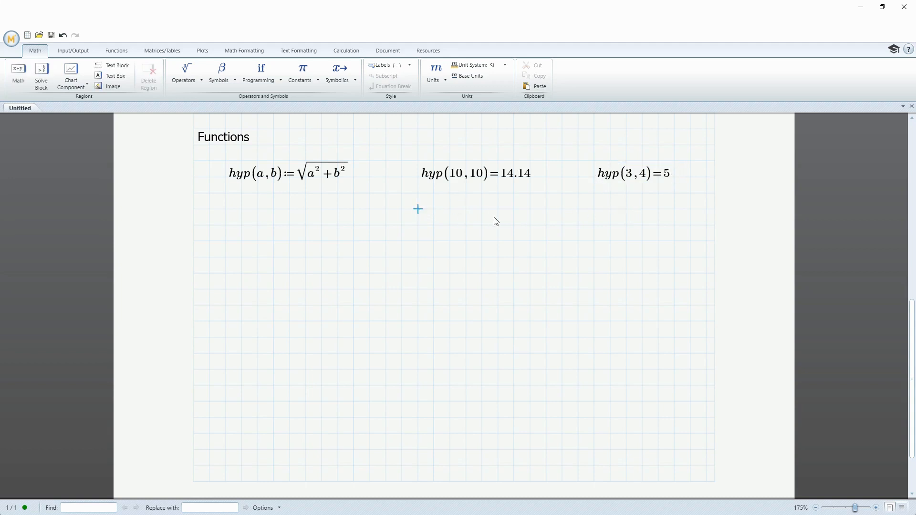
{"action": "type", "text": "hyp("}
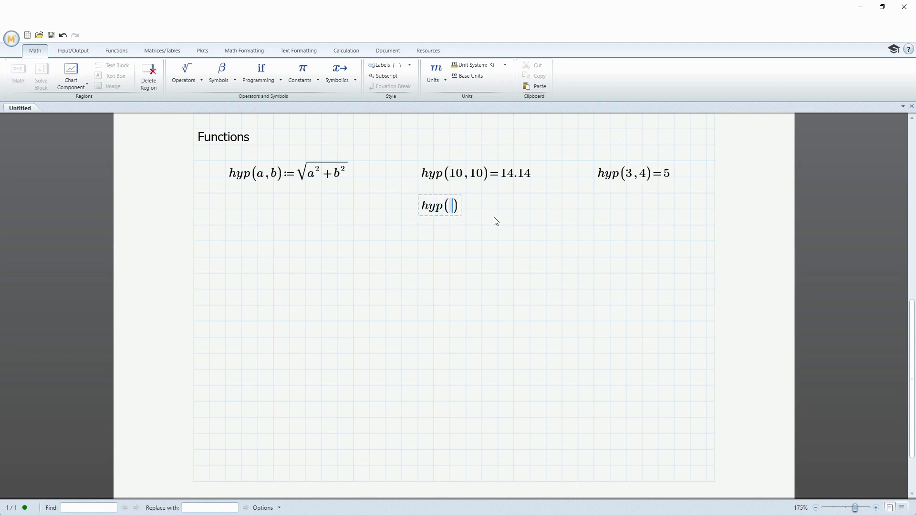
{"action": "type", "text": "12,4"}
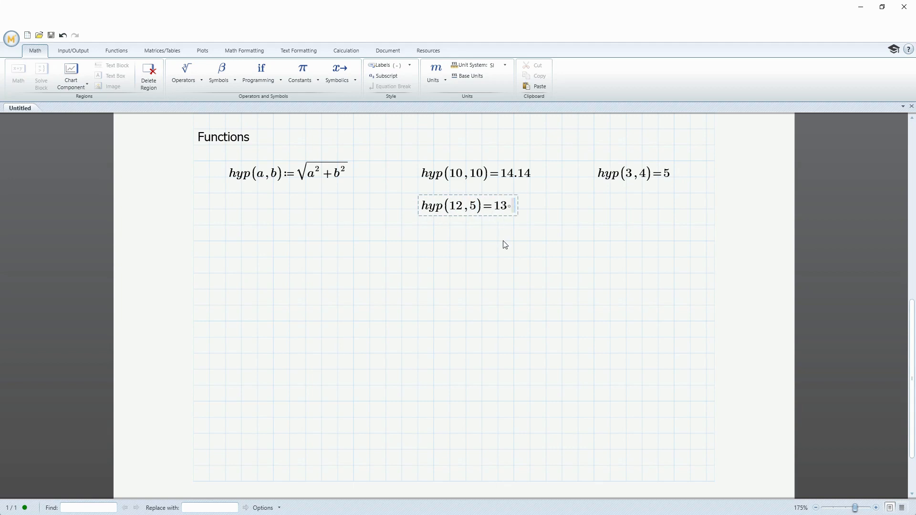
{"action": "mouse_move", "coordinate": [488, 248]}
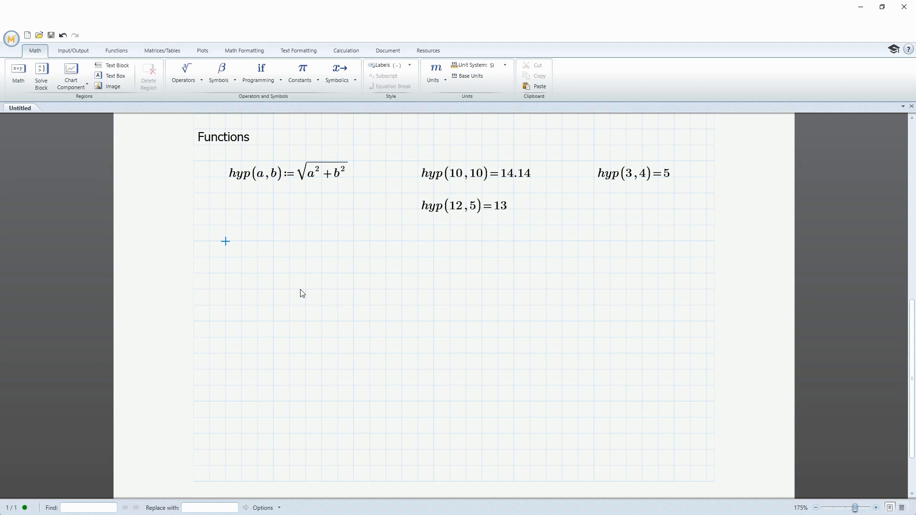
Define force(mass,accel) := mass·accel in a new math region.
{"action": "type", "text": "force(mass,acc"}
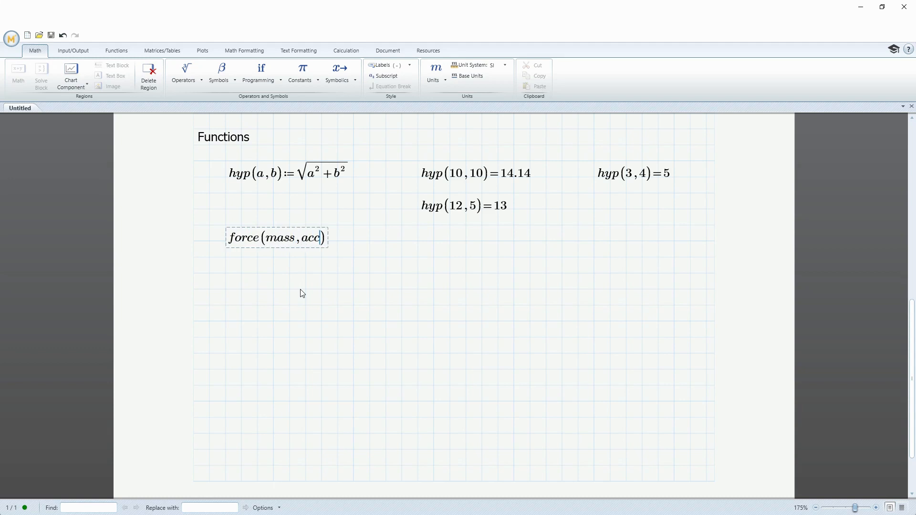
{"action": "type", "text": "el"}
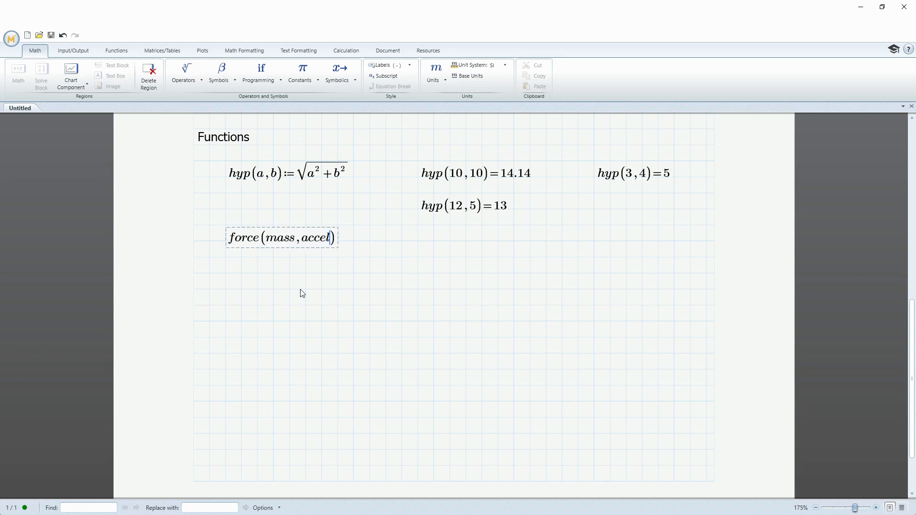
{"action": "type", "text": ":=m"}
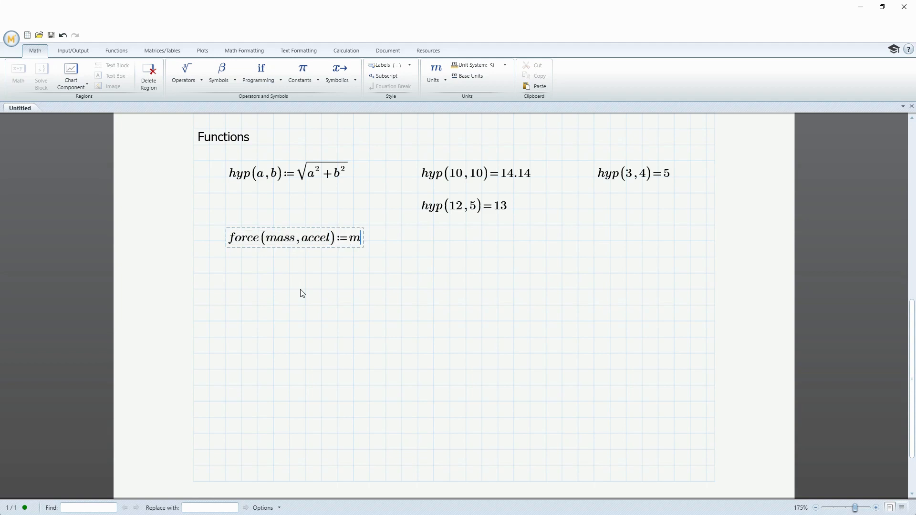
{"action": "type", "text": "ass*a"}
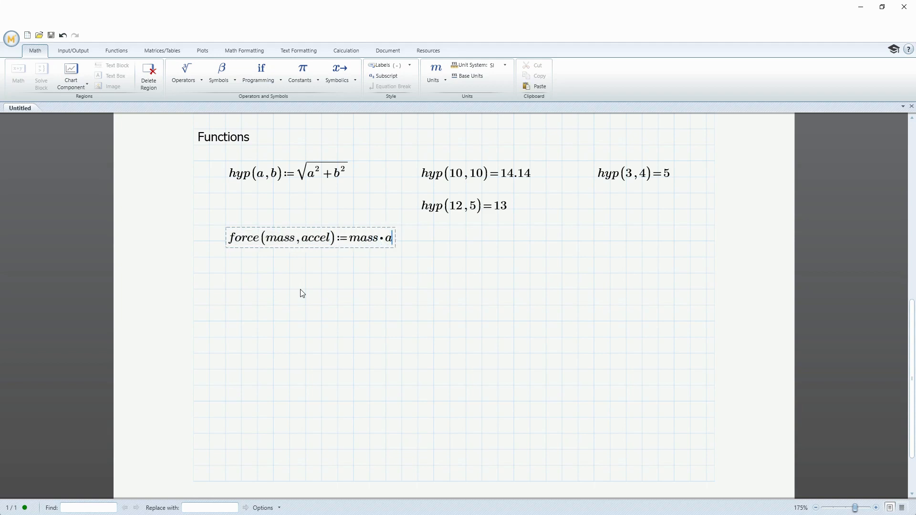
{"action": "type", "text": "cee"}
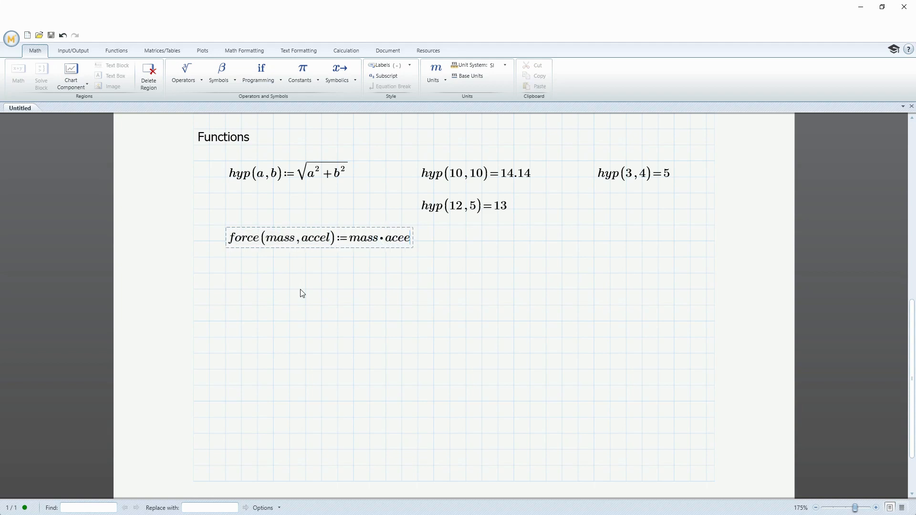
{"action": "type", "text": "l"}
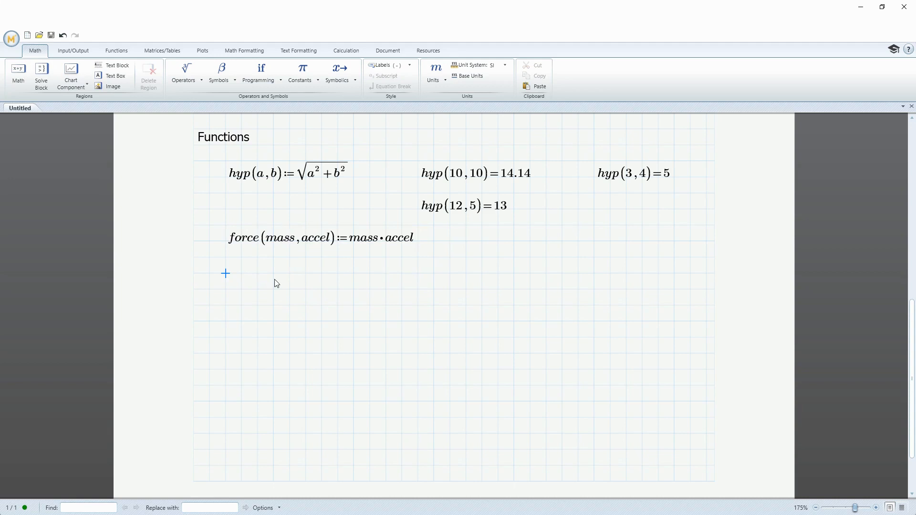
Evaluate force(25·lb, 4·g) = 444.82 N, taking lb from the Units gallery.
{"action": "type", "text": "force("}
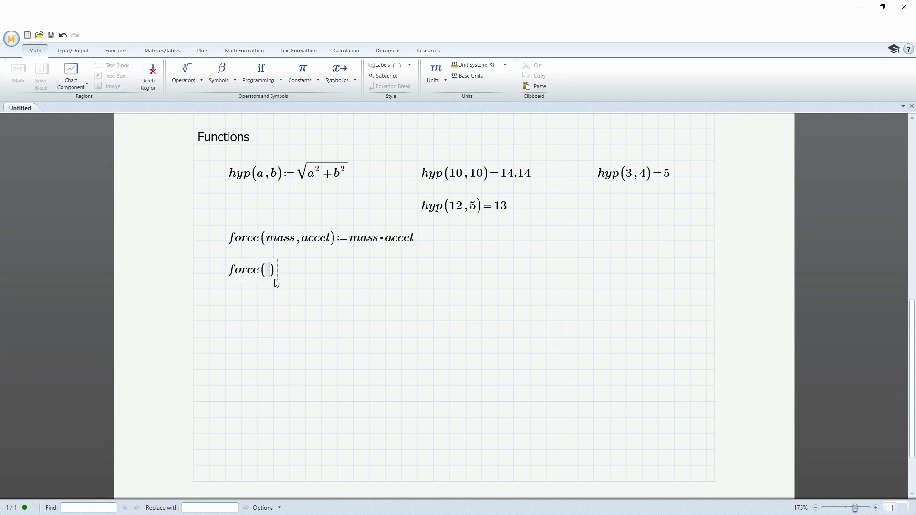
{"action": "type", "text": "2"}
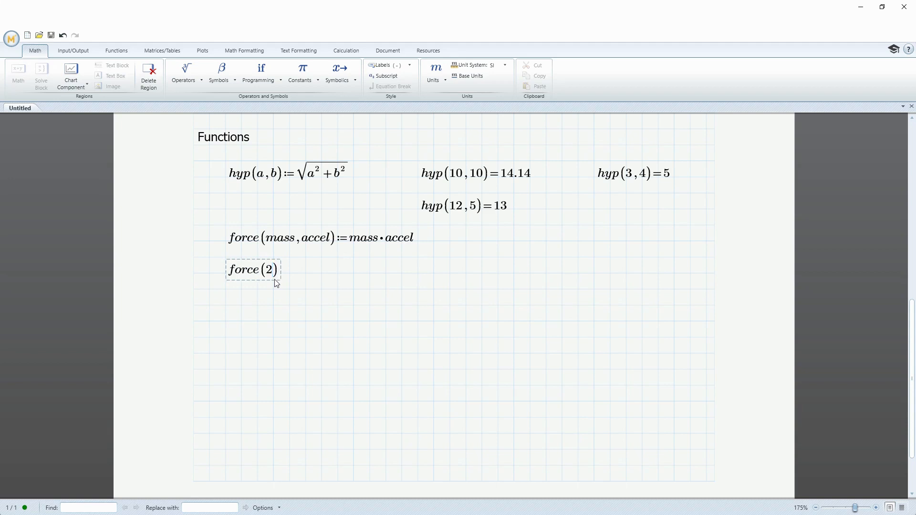
{"action": "type", "text": "5"}
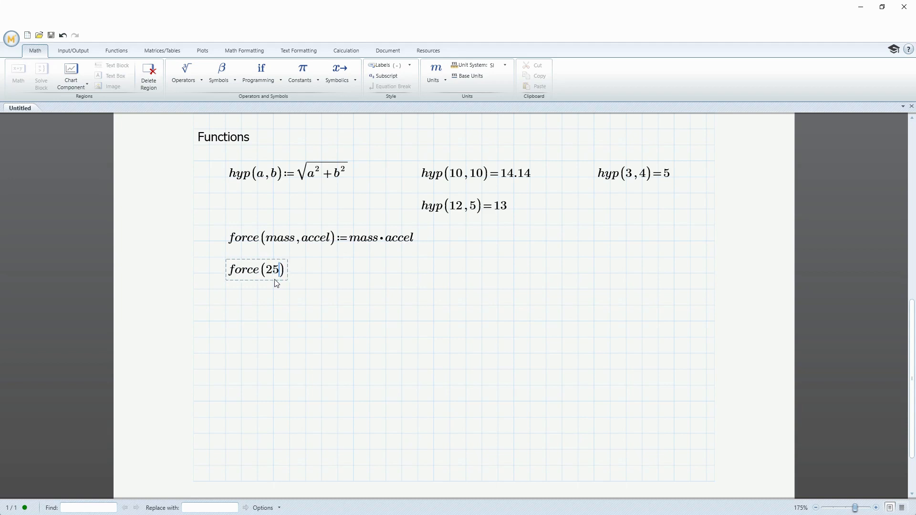
{"action": "type", "text": "*"}
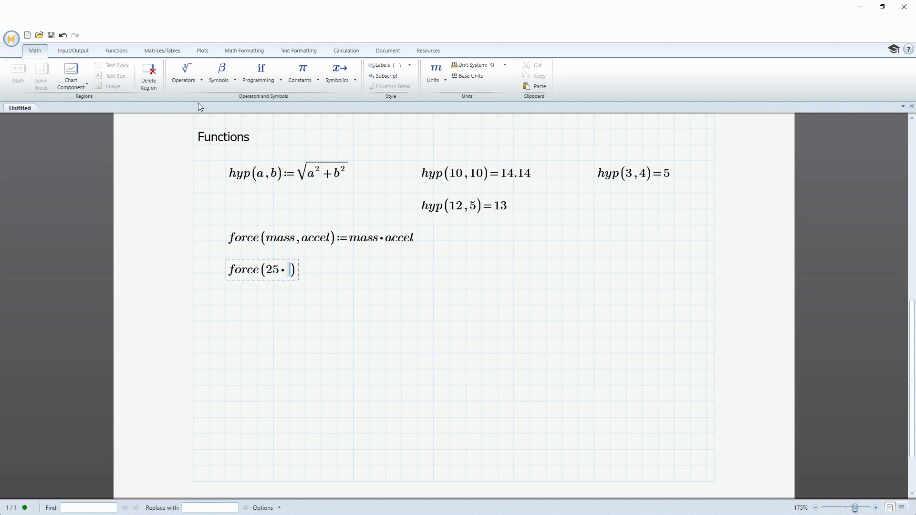
{"action": "left_click", "coordinate": [433, 72]}
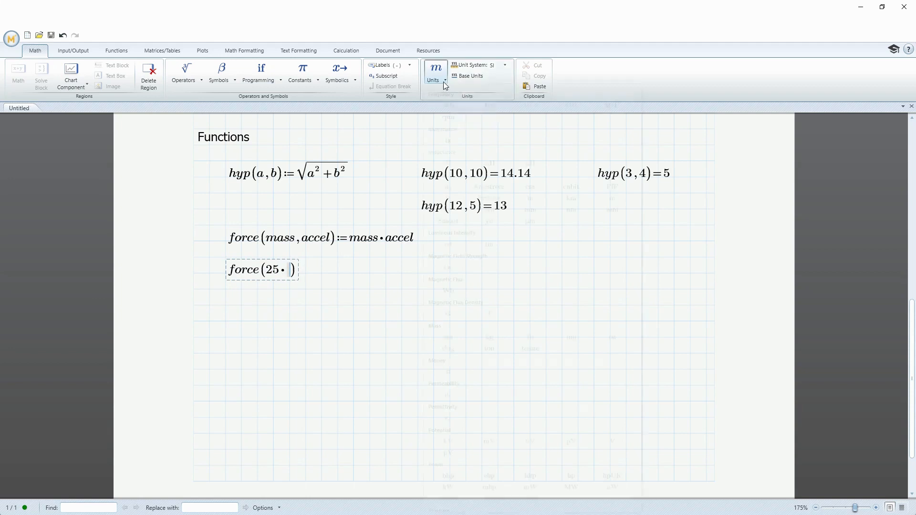
{"action": "left_click", "coordinate": [433, 68]}
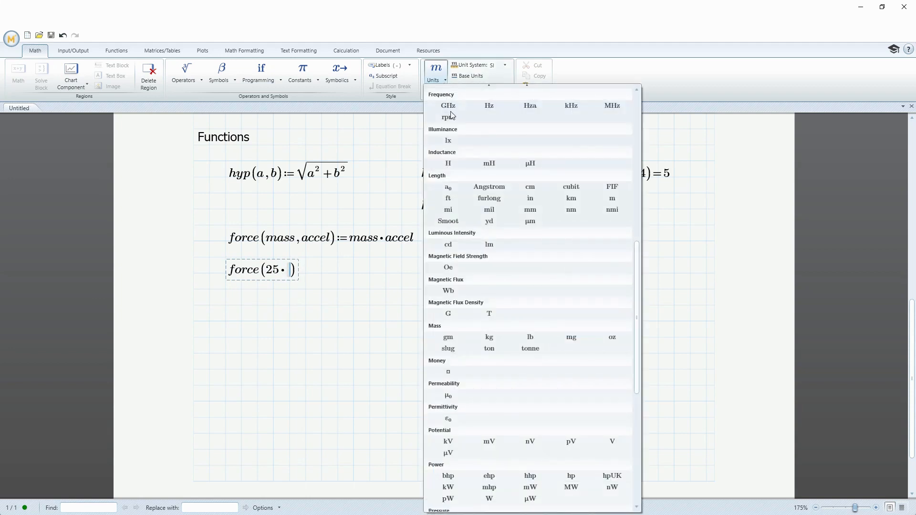
{"action": "mouse_move", "coordinate": [523, 364]}
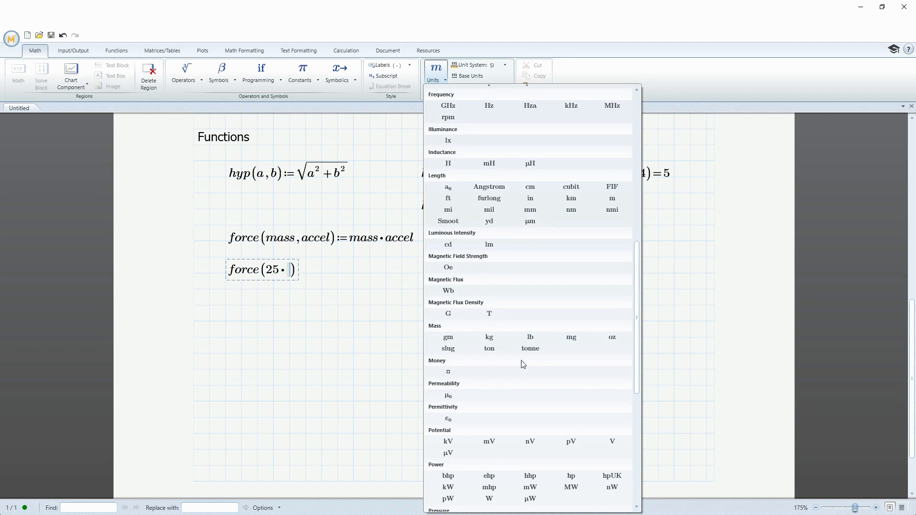
{"action": "left_click", "coordinate": [531, 337]}
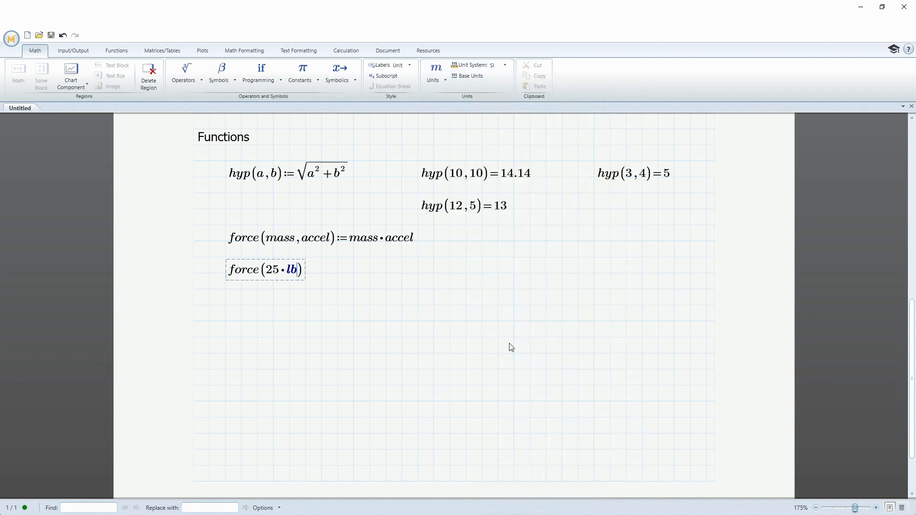
{"action": "type", "text": ","}
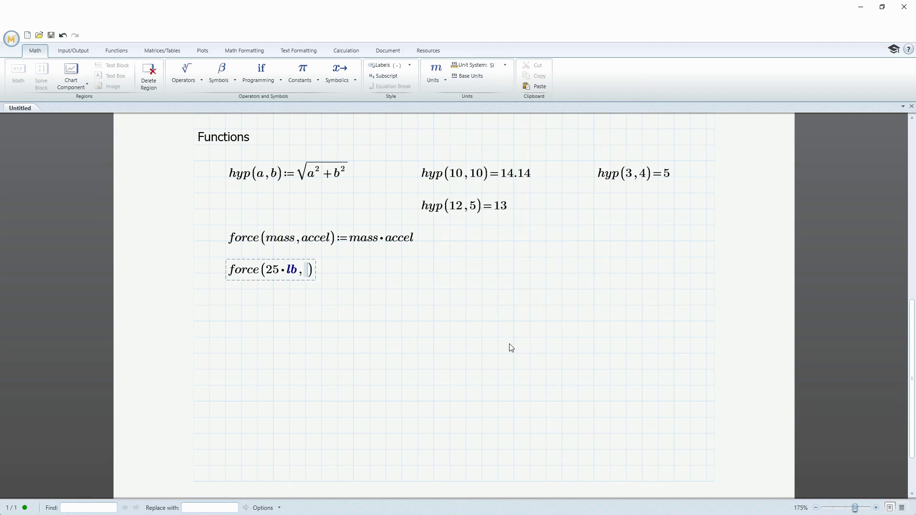
{"action": "type", "text": "4"}
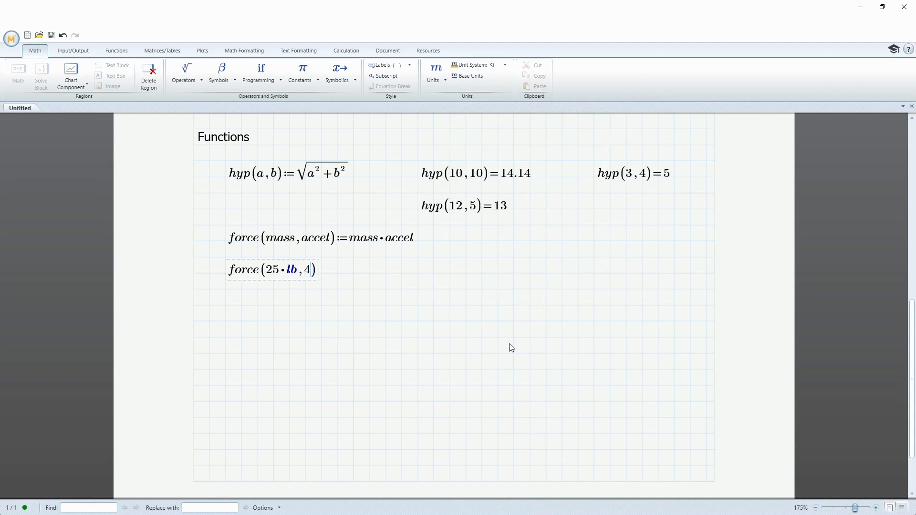
{"action": "type", "text": "·g"}
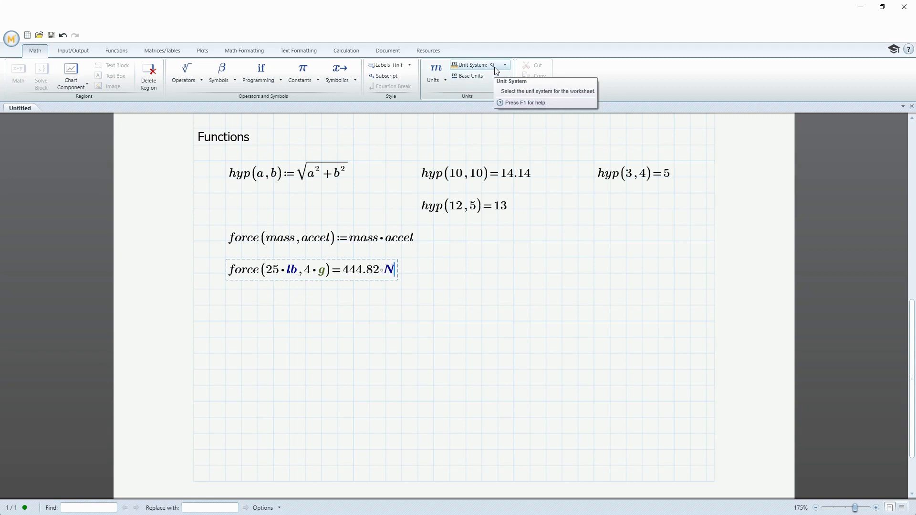
{"action": "mouse_move", "coordinate": [234, 323]}
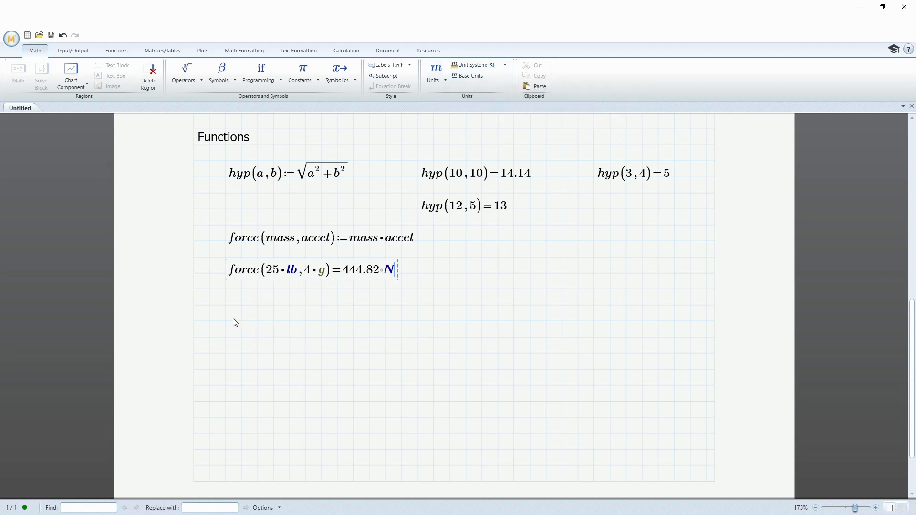
{"action": "left_click", "coordinate": [223, 322]}
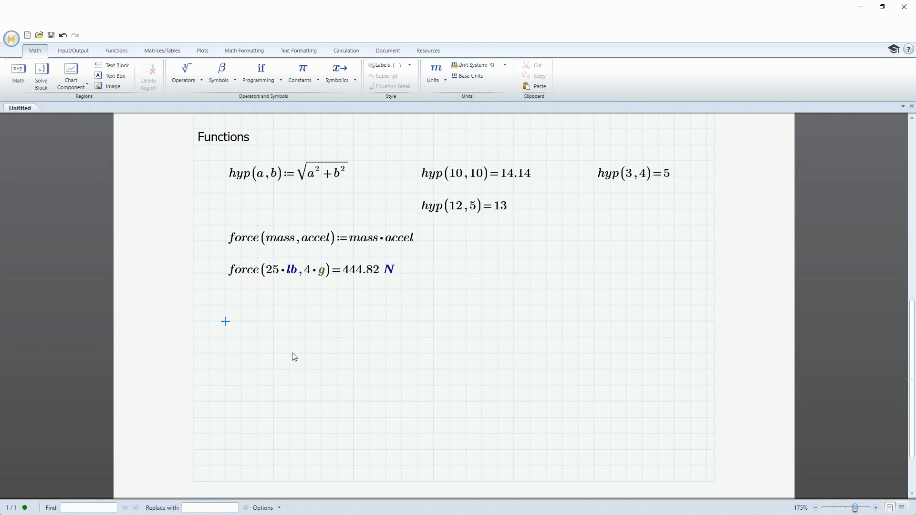
Define the energy function E(m) := m·c².
{"action": "type", "text": "E("}
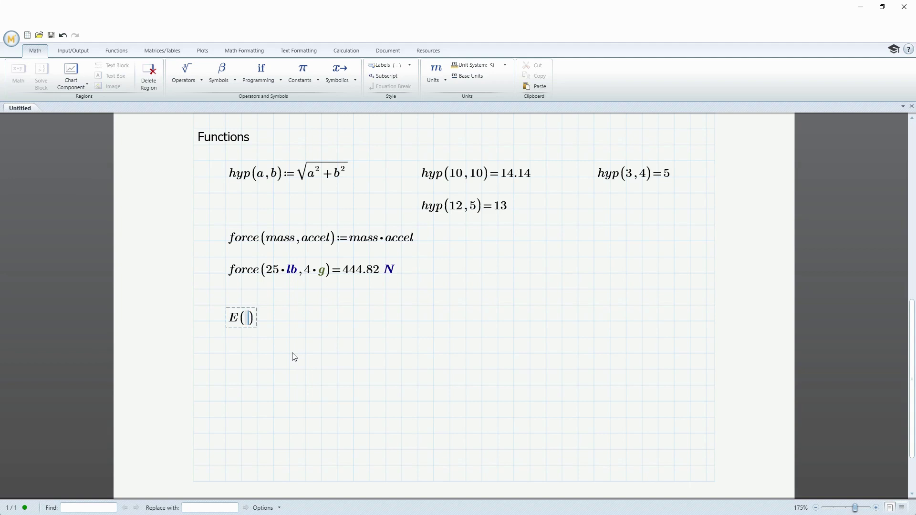
{"action": "type", "text": "m"}
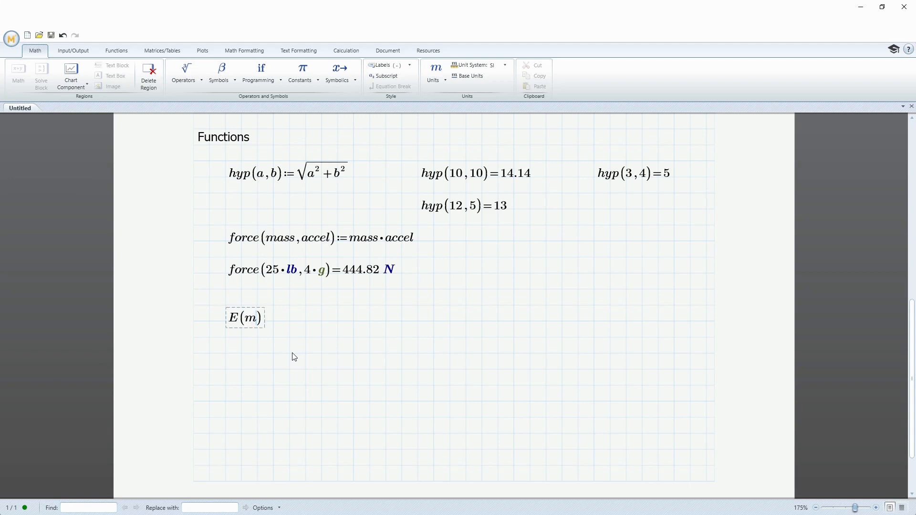
{"action": "type", "text": ":="}
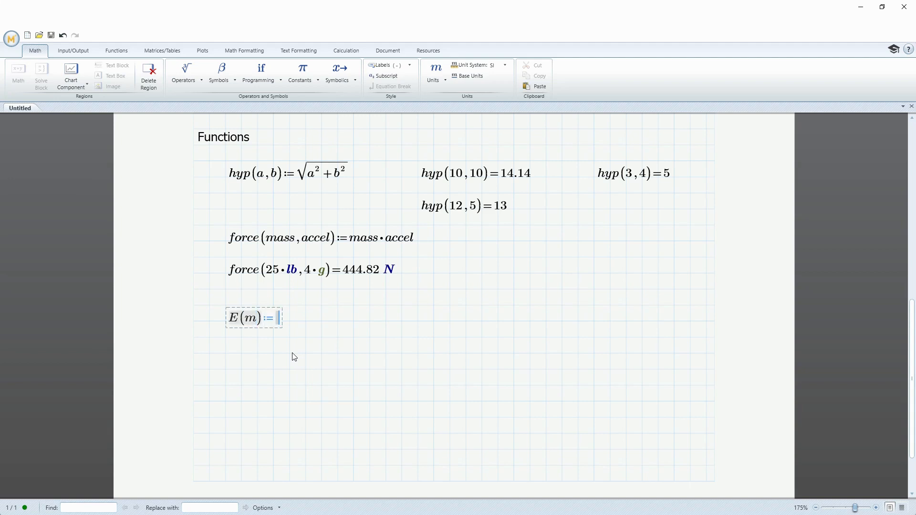
{"action": "type", "text": "m"}
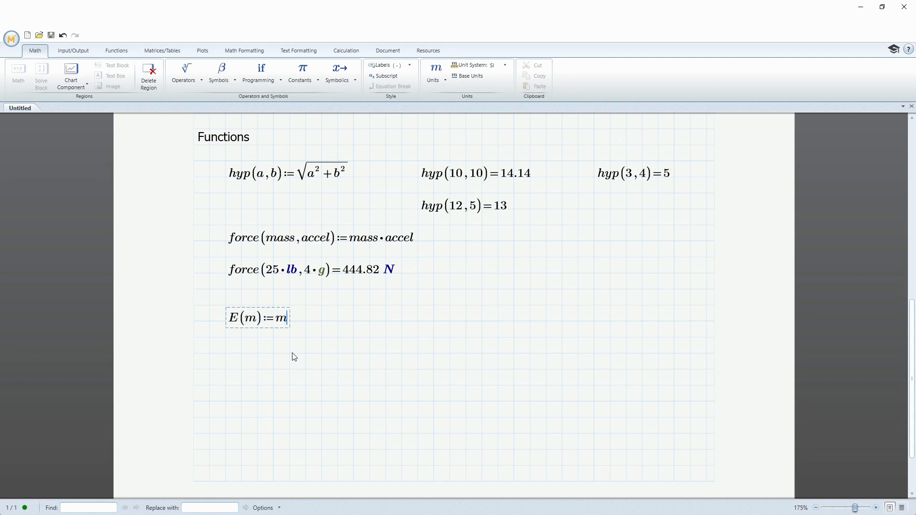
{"action": "type", "text": "*c"}
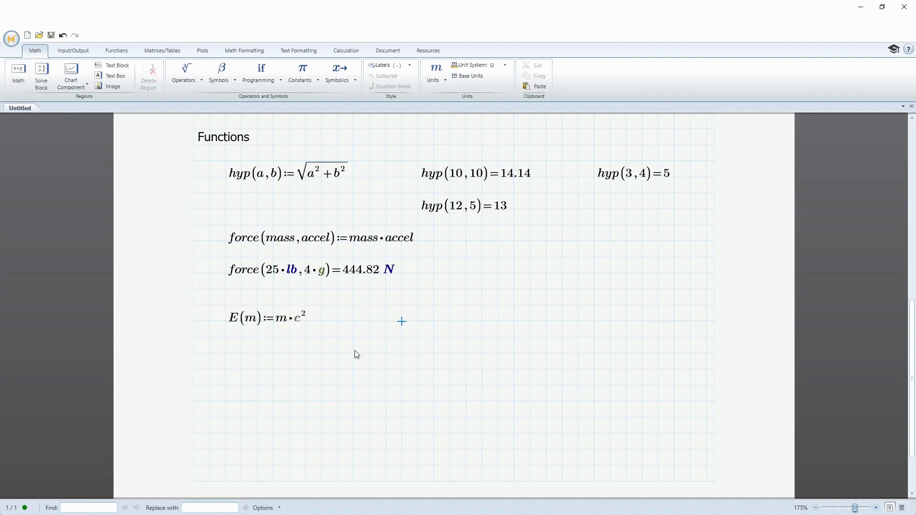
{"action": "mouse_move", "coordinate": [297, 336]}
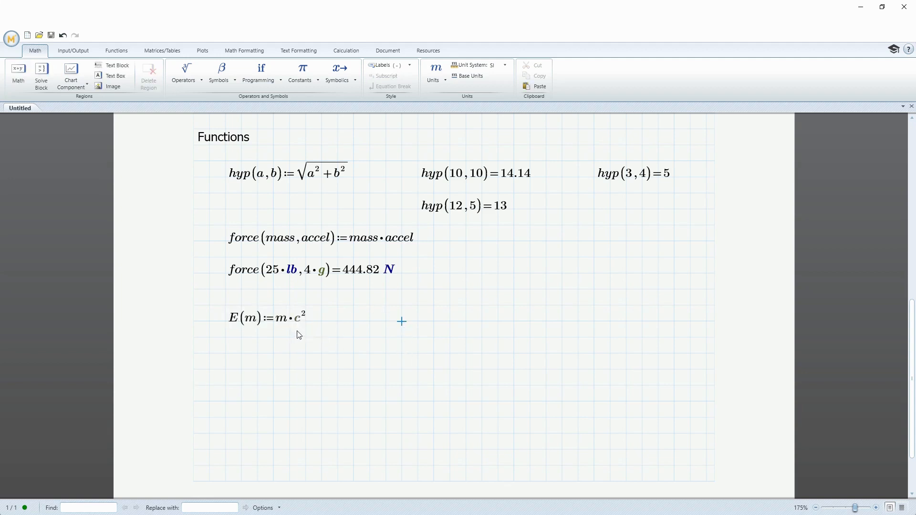
{"action": "mouse_move", "coordinate": [300, 332]}
{"action": "type", "text": "E"}
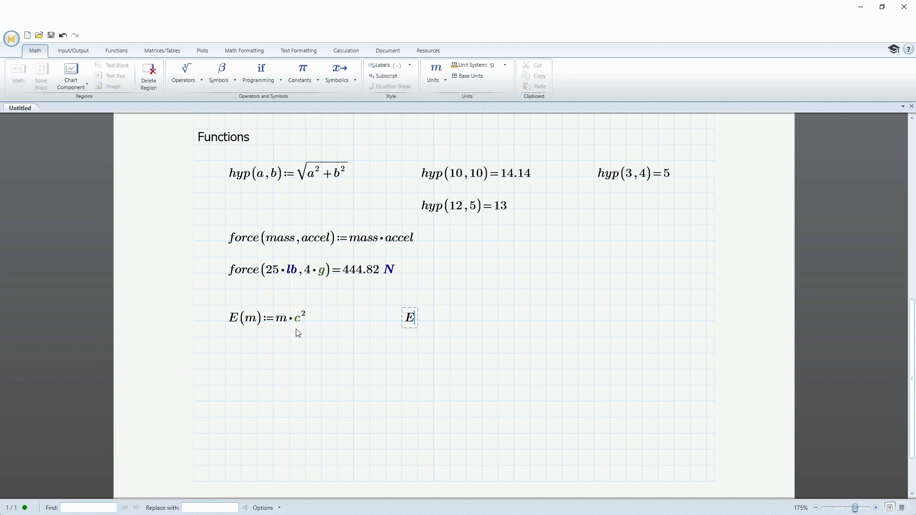
Evaluate E(2000·lb), giving about 8.15·10¹⁹ J.
{"action": "type", "text": "("}
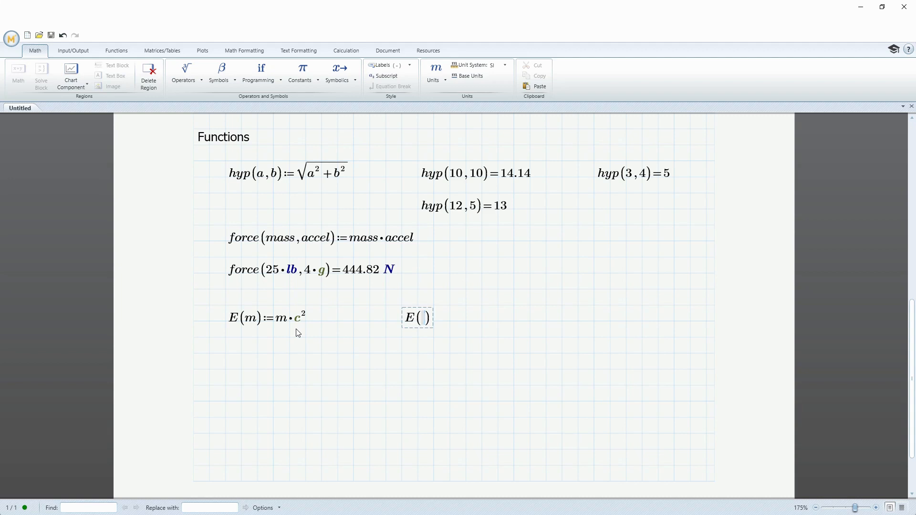
{"action": "type", "text": "2000"}
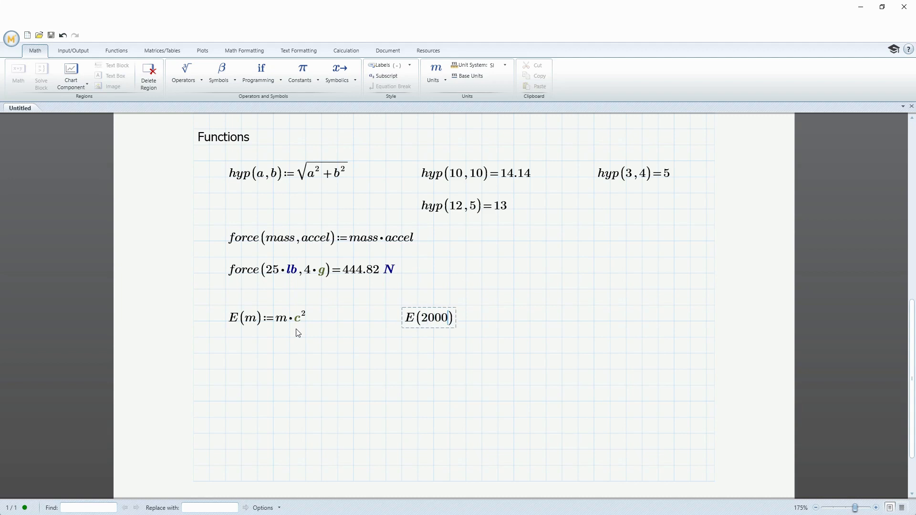
{"action": "type", "text": "·lb"}
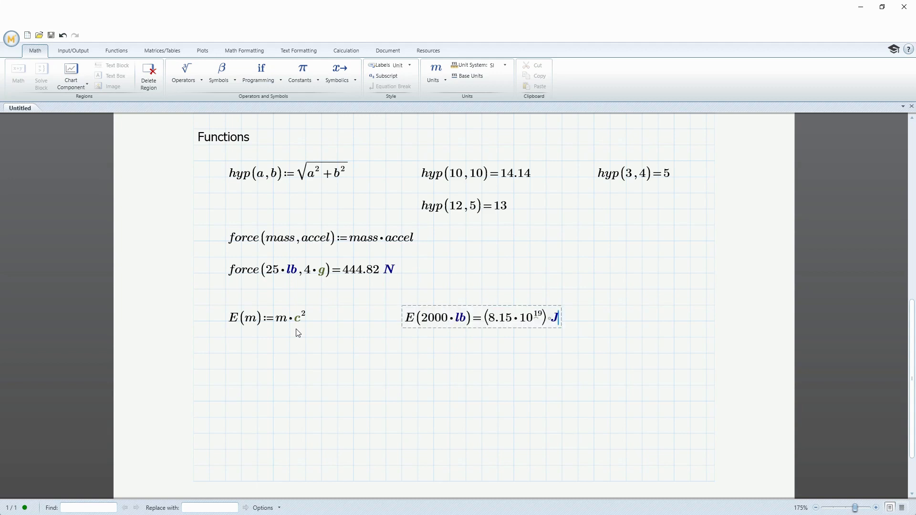
{"action": "mouse_move", "coordinate": [315, 378]}
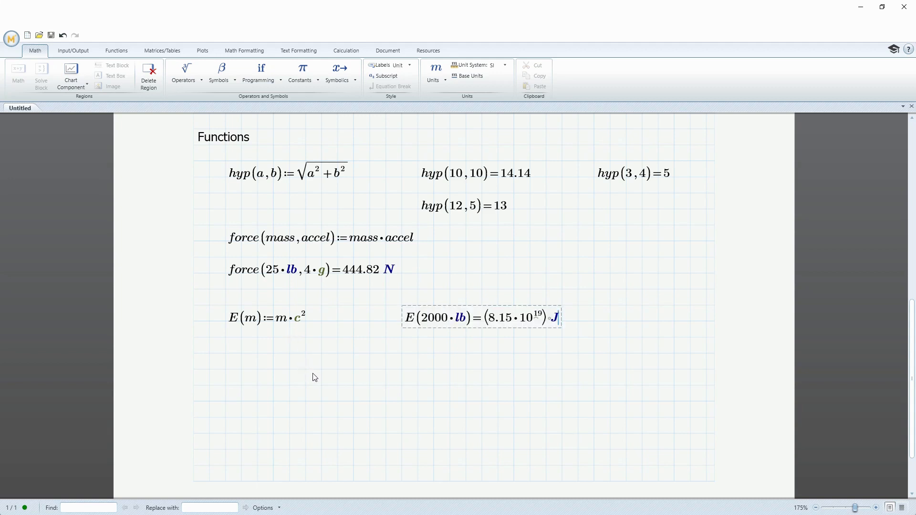
{"action": "mouse_move", "coordinate": [250, 375]}
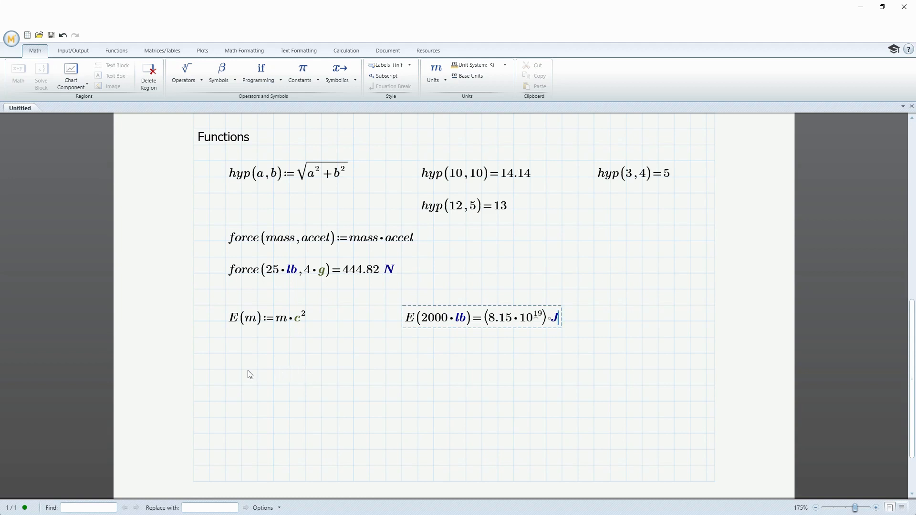
Start a new region below E(m) with lowercase δ from the Symbols gallery.
{"action": "left_click", "coordinate": [225, 370]}
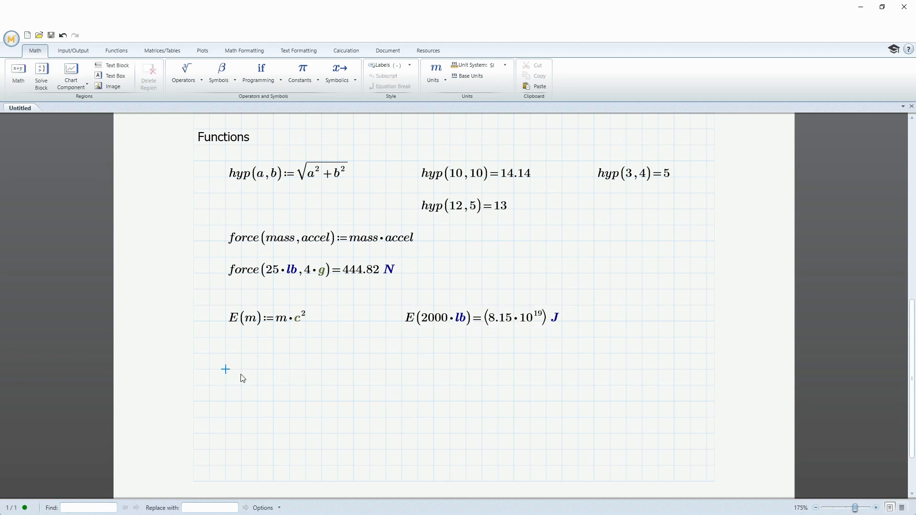
{"action": "mouse_move", "coordinate": [332, 407]}
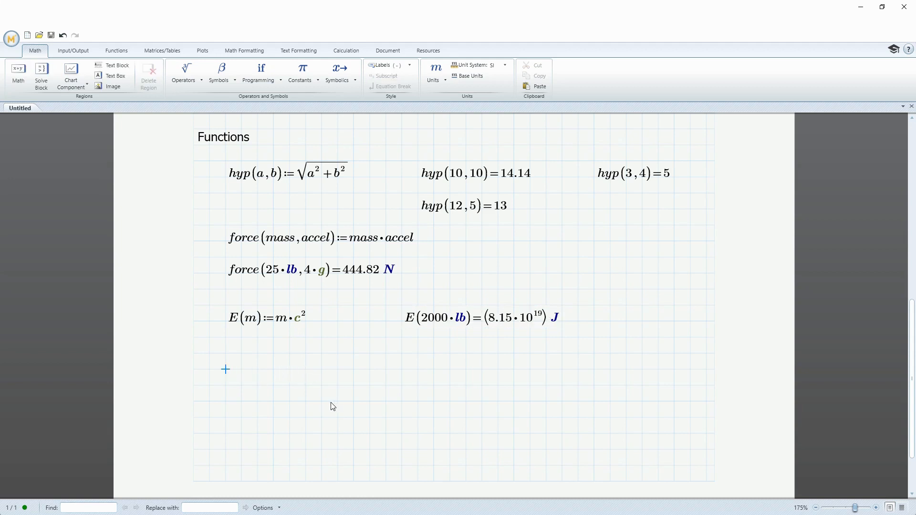
{"action": "mouse_move", "coordinate": [182, 247]}
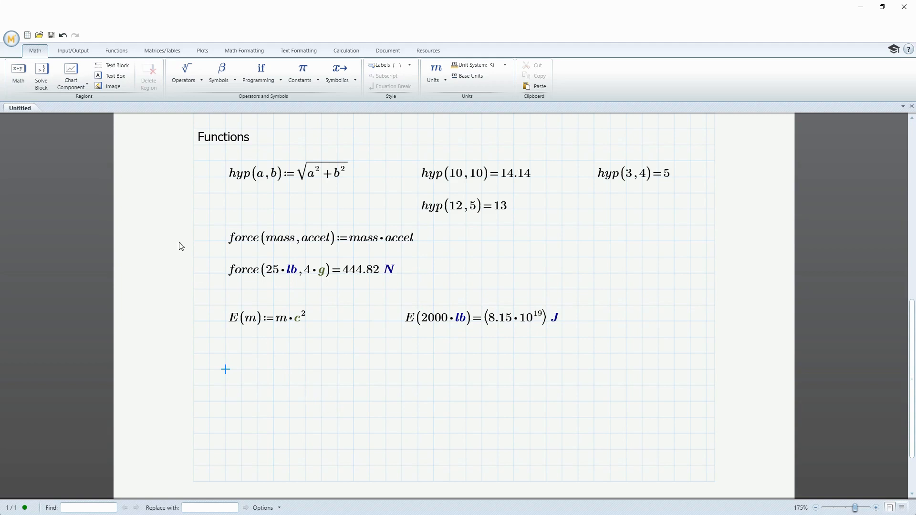
{"action": "mouse_move", "coordinate": [271, 149]}
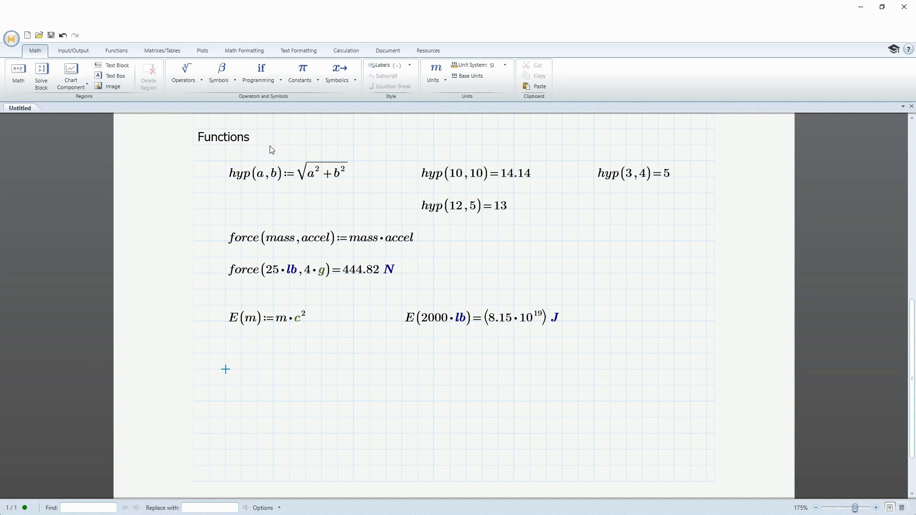
{"action": "left_click", "coordinate": [222, 71]}
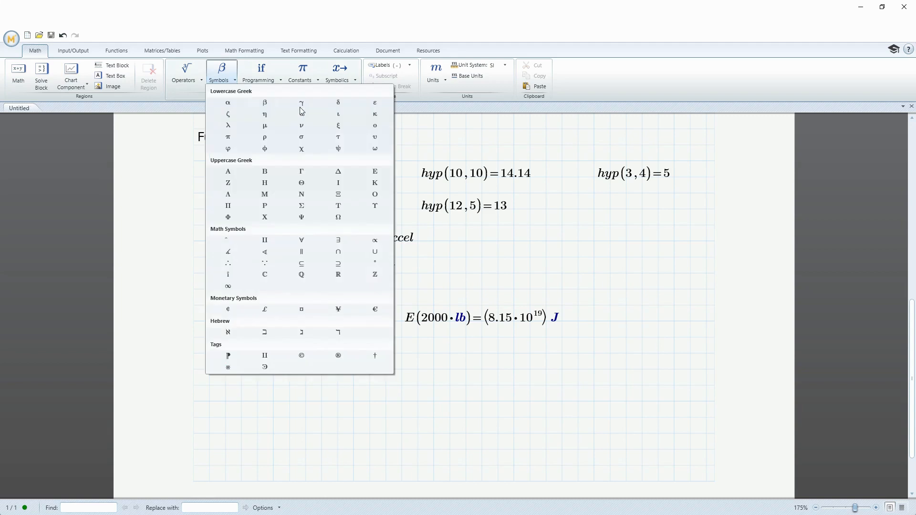
{"action": "mouse_move", "coordinate": [338, 103]}
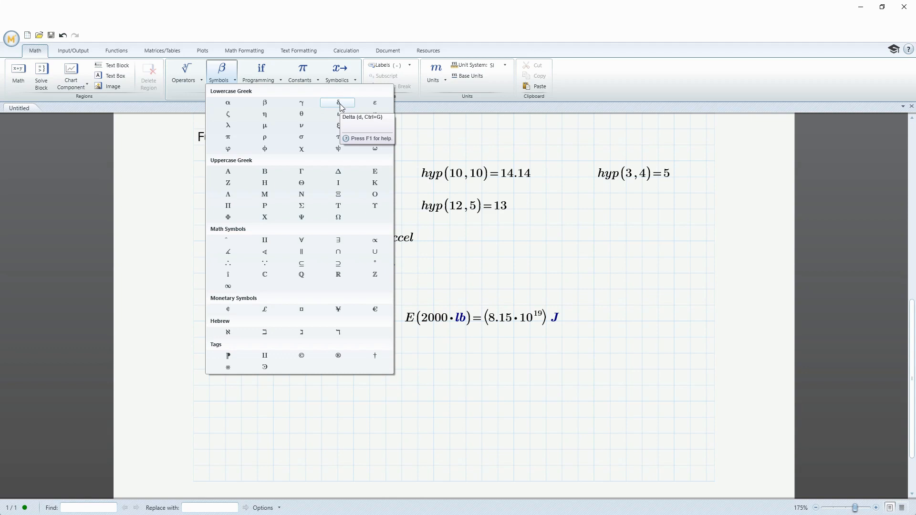
{"action": "left_click", "coordinate": [338, 103]}
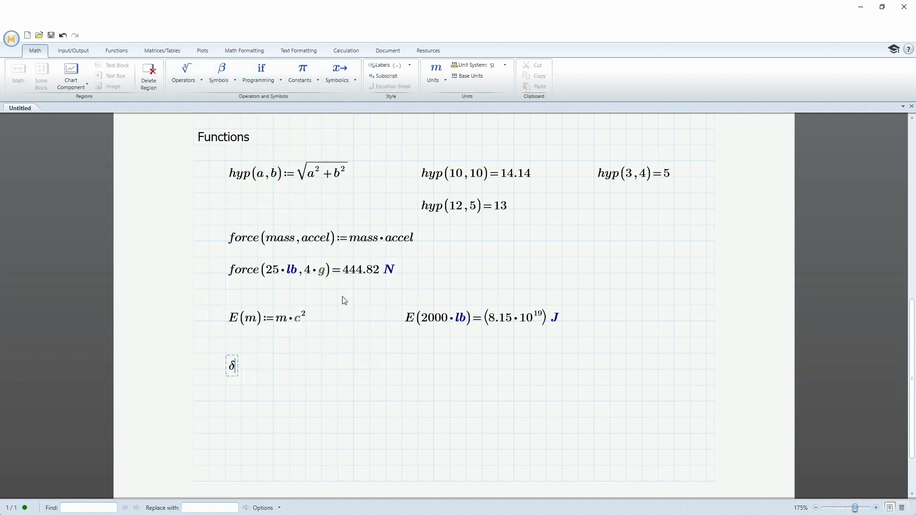
Define δ(P,L,A,E) := P·L/(A·E) with P·L as the fraction's numerator.
{"action": "type", "text": "("}
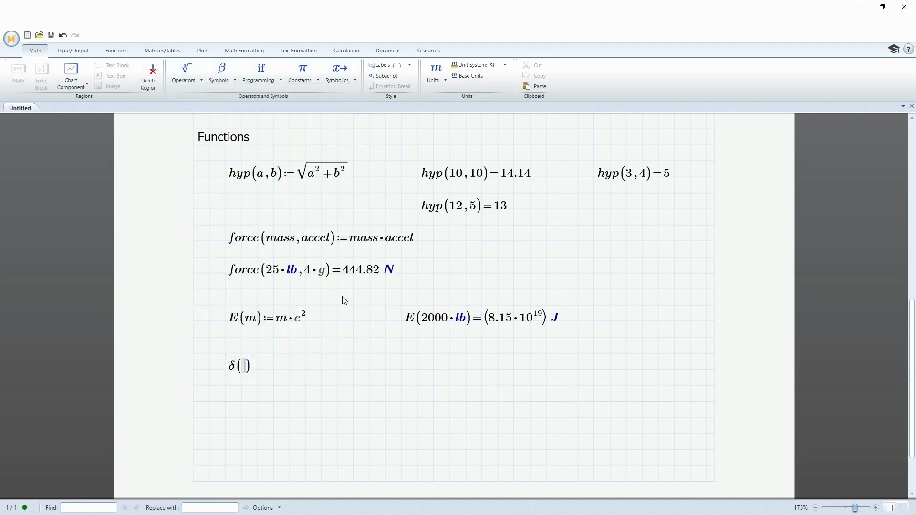
{"action": "type", "text": "P"}
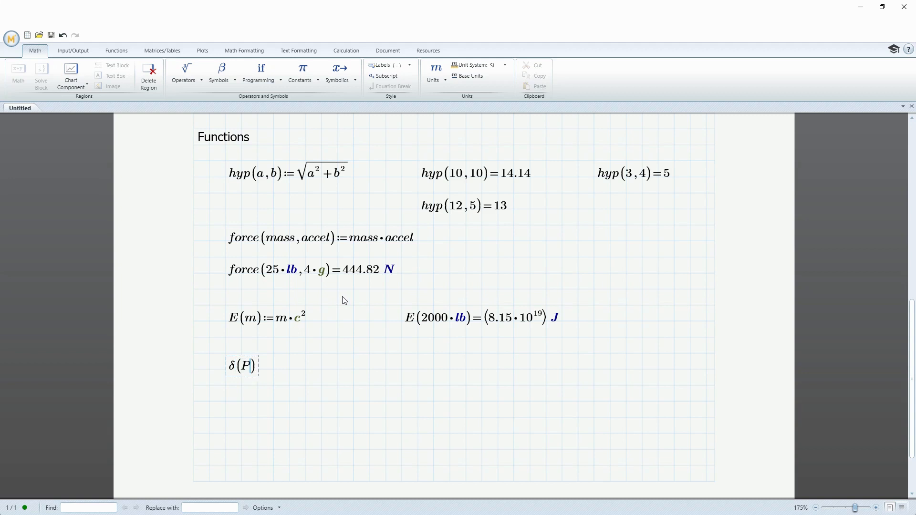
{"action": "type", "text": ",L,"}
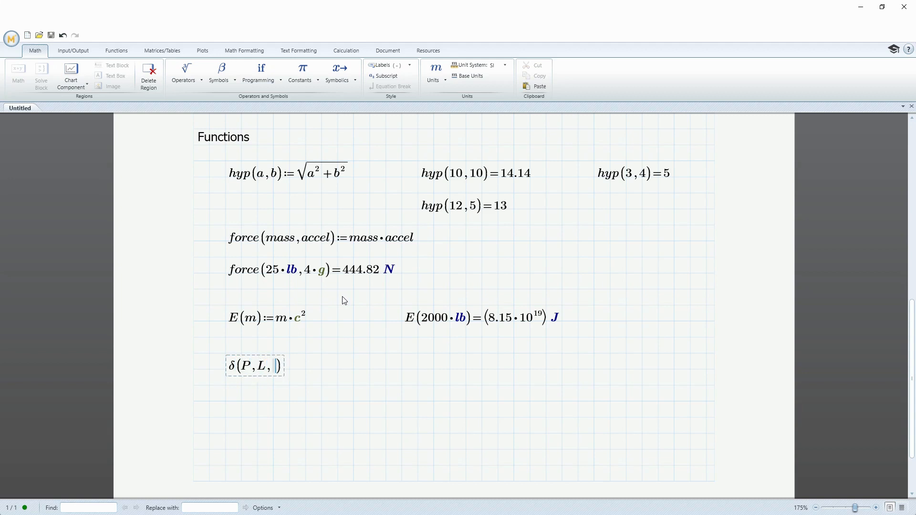
{"action": "type", "text": "A,E"}
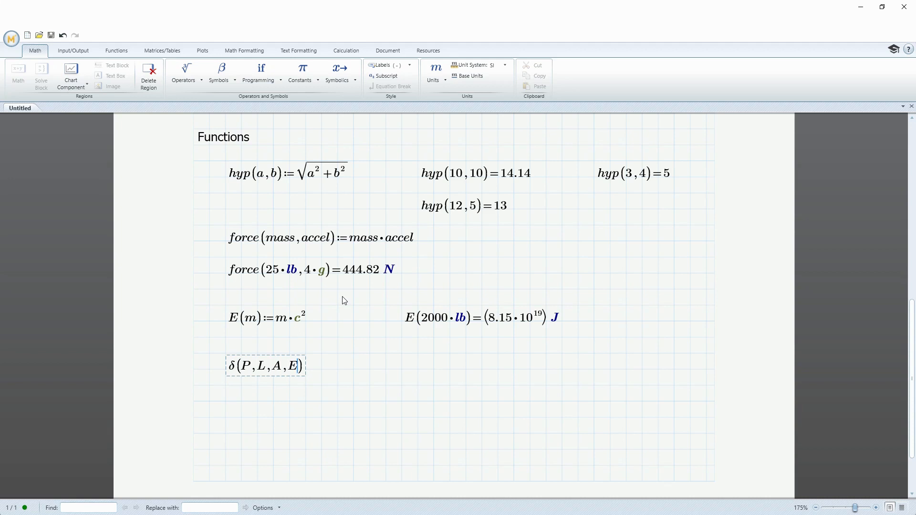
{"action": "type", "text": ":="}
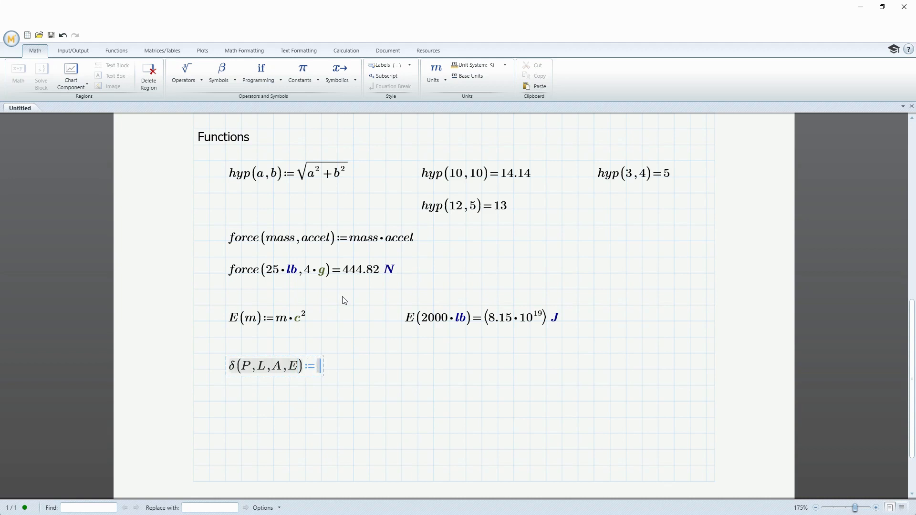
{"action": "type", "text": "P"}
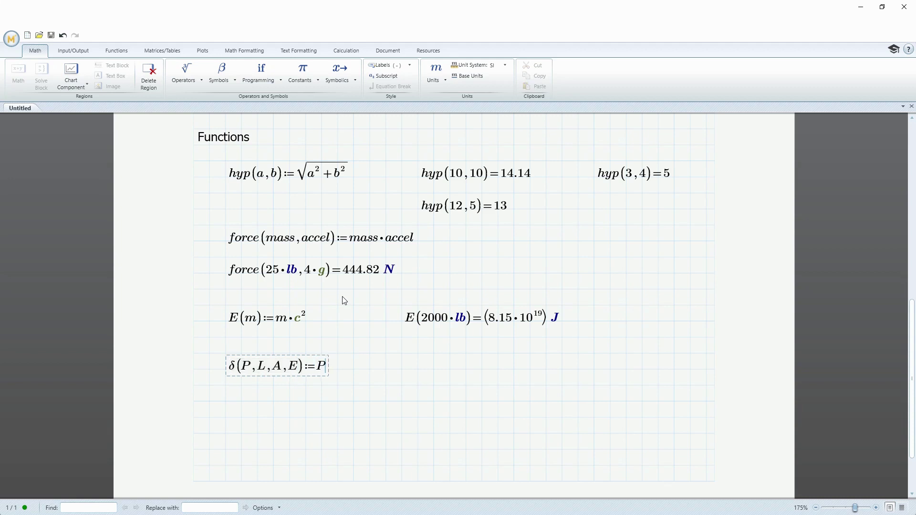
{"action": "type", "text": "*L"}
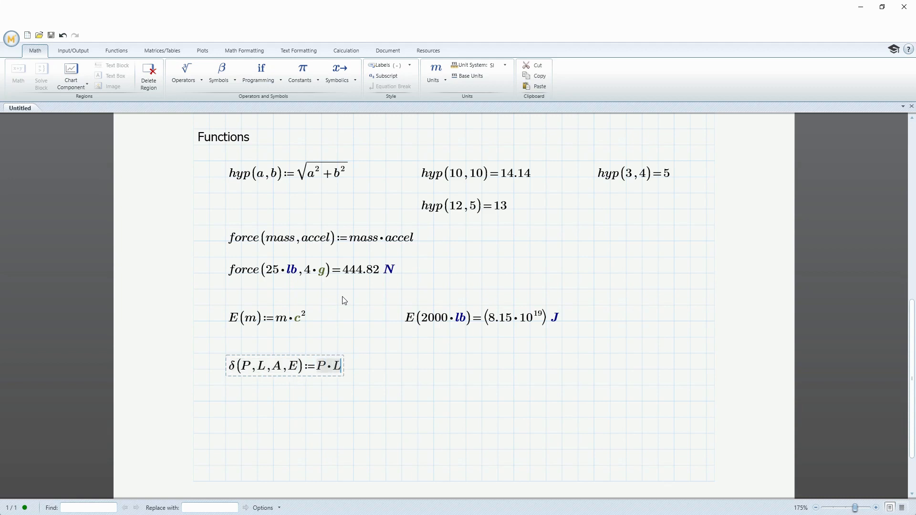
{"action": "key", "text": "/"}
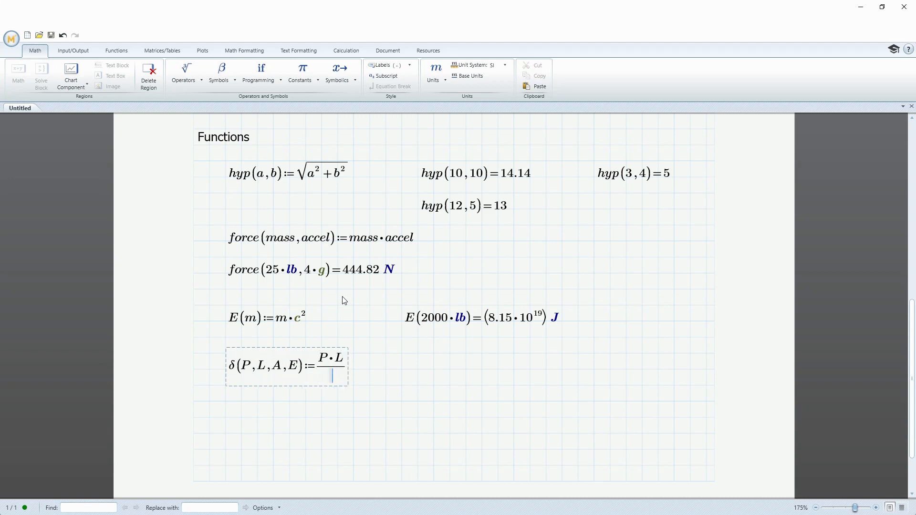
{"action": "type", "text": "A·"}
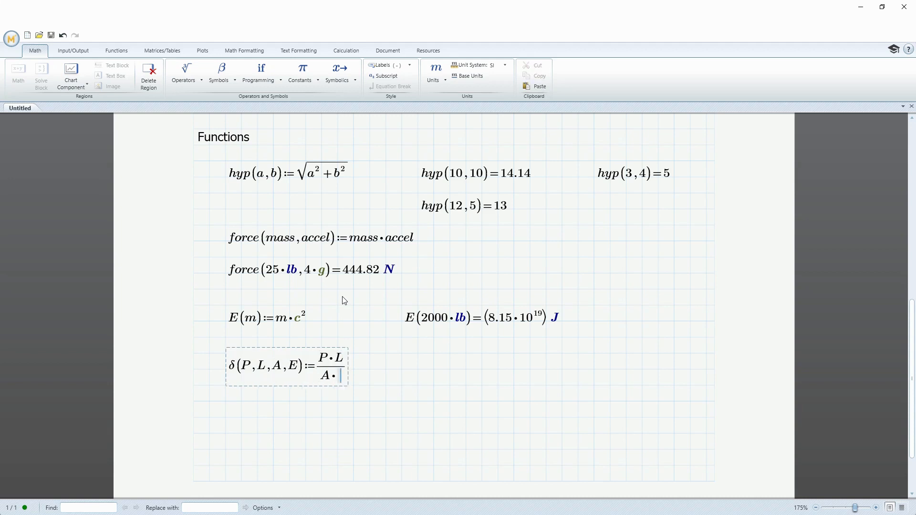
{"action": "type", "text": "E"}
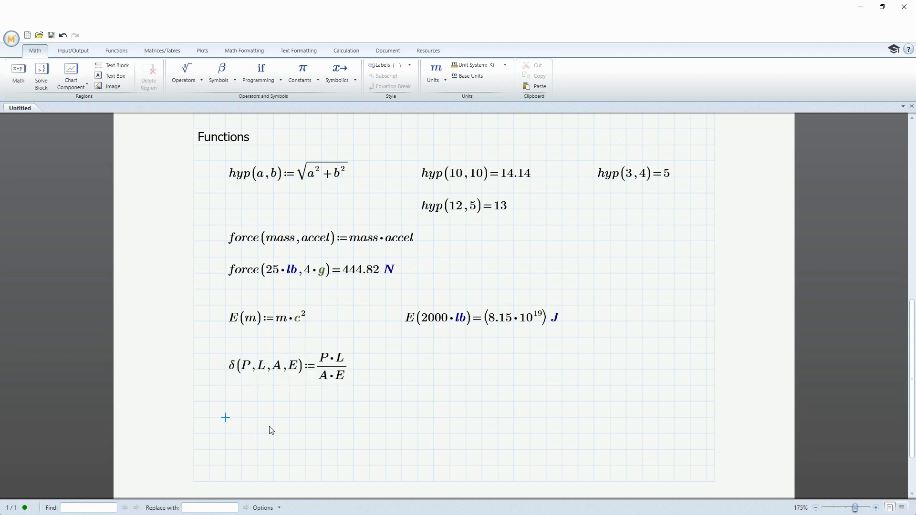
Begin δ(1000·lbf, 10·ft, …) with lbf taken from the Units gallery.
{"action": "type", "text": "δ"}
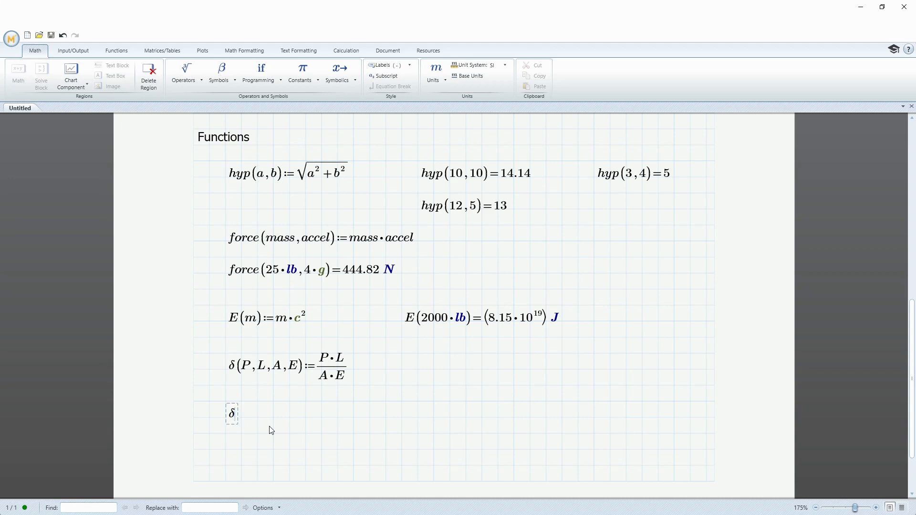
{"action": "type", "text": "("}
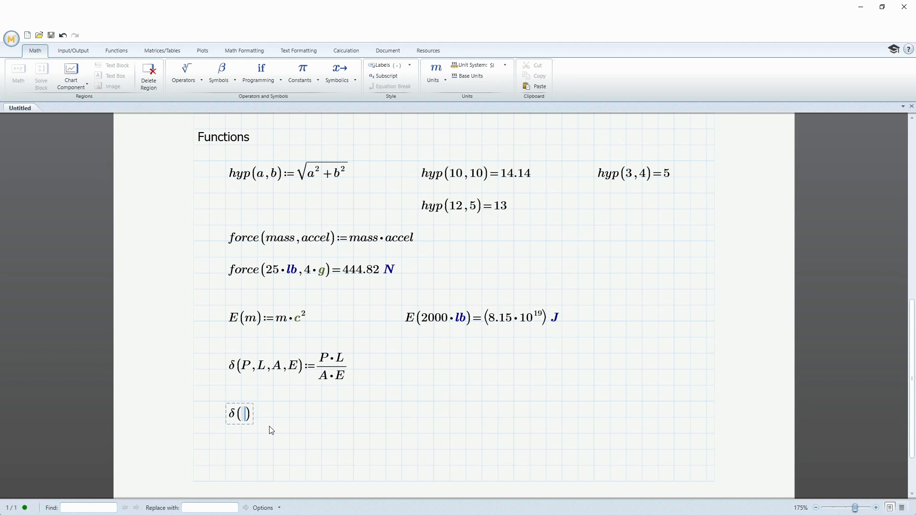
{"action": "type", "text": "1000"}
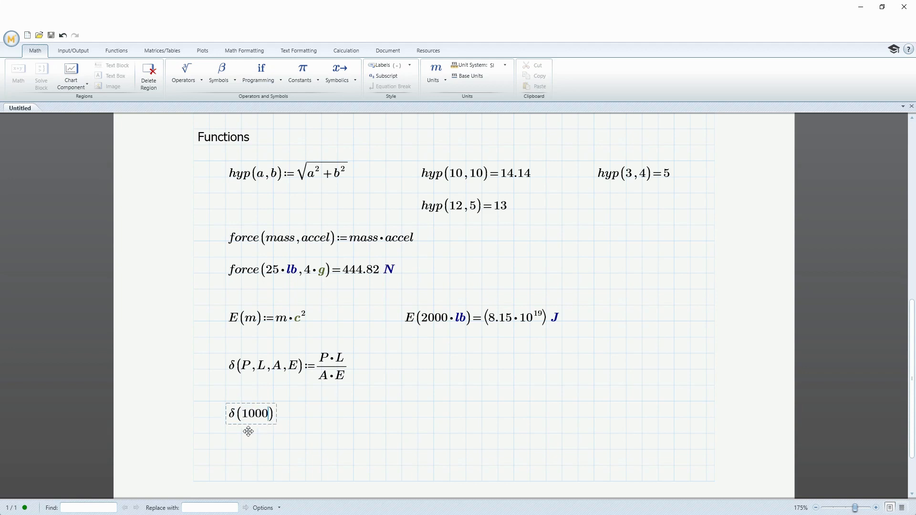
{"action": "left_click", "coordinate": [435, 69]}
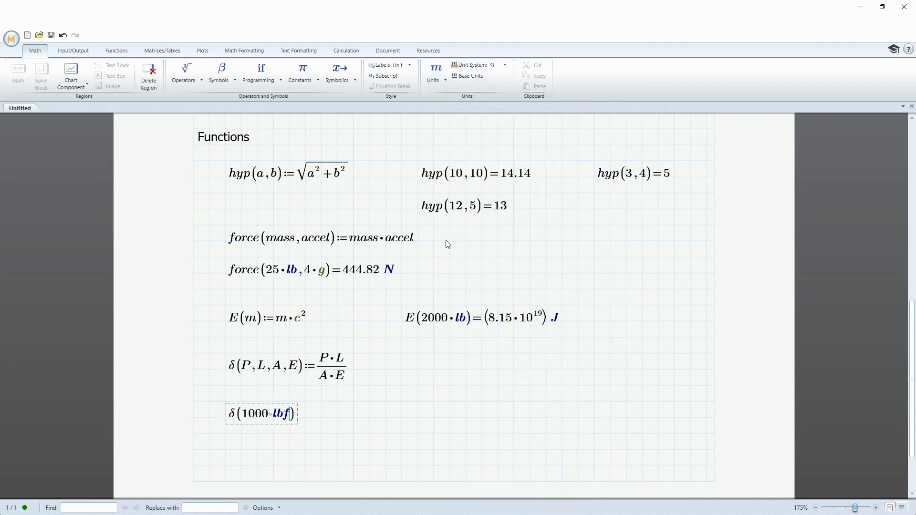
{"action": "type", "text": ","}
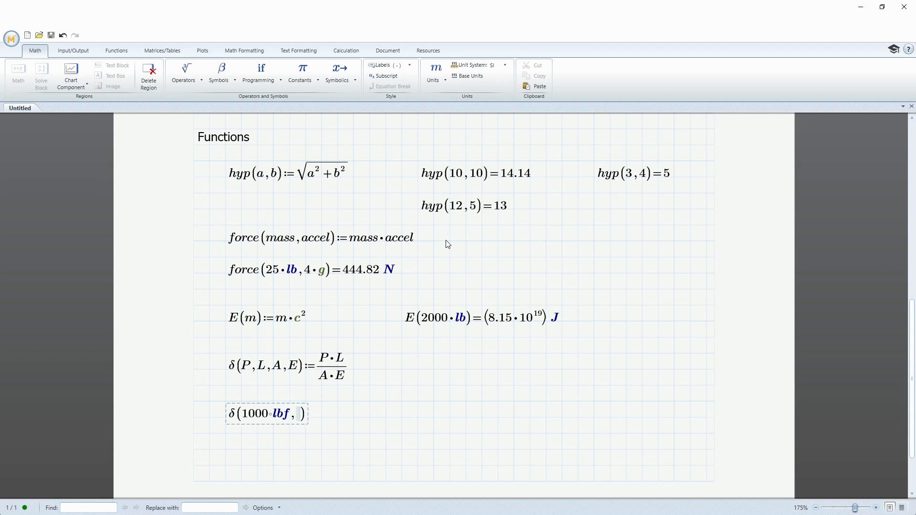
{"action": "type", "text": "10"}
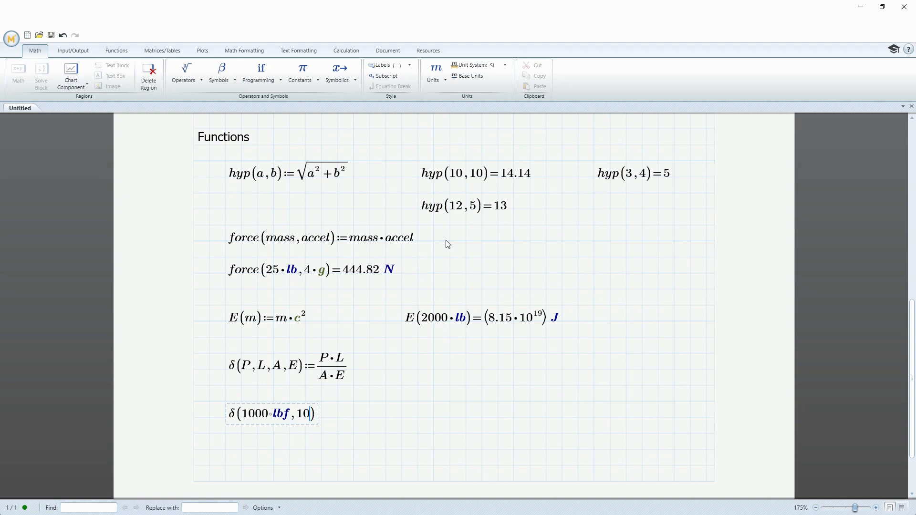
{"action": "type", "text": "*ft"}
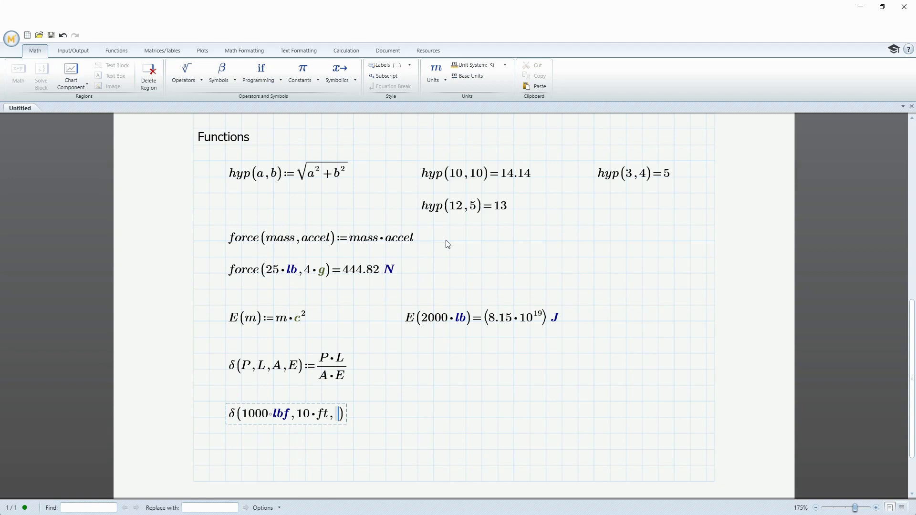
Add 25·mm² and 16·10⁶·psi as area and modulus, giving 0.19 in.
{"action": "type", "text": "25"}
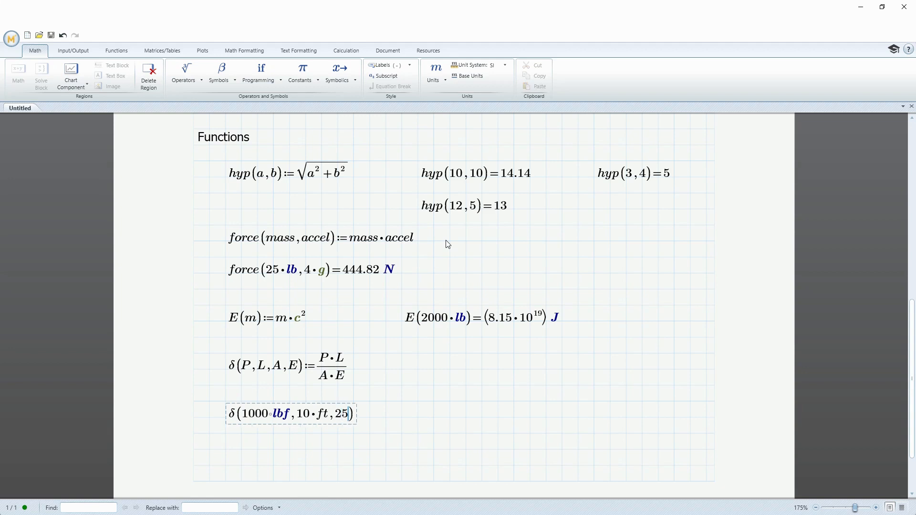
{"action": "type", "text": "·"}
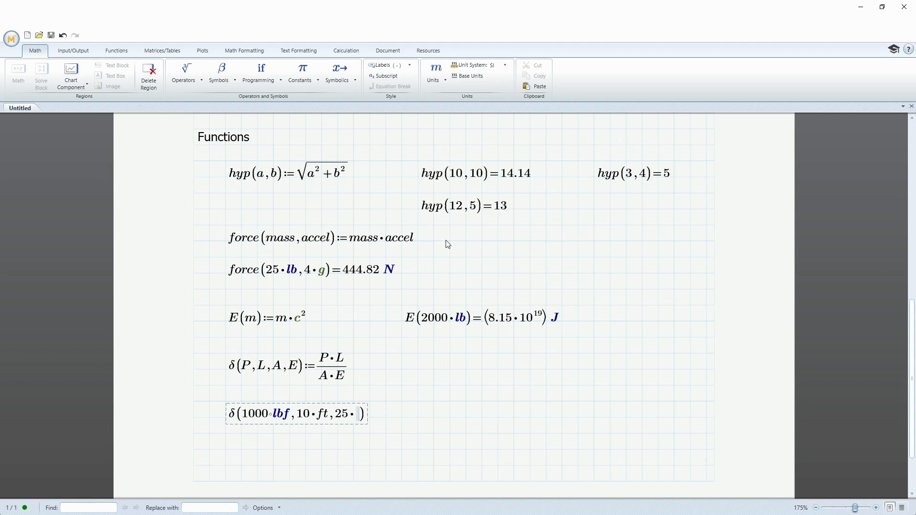
{"action": "type", "text": "mm"}
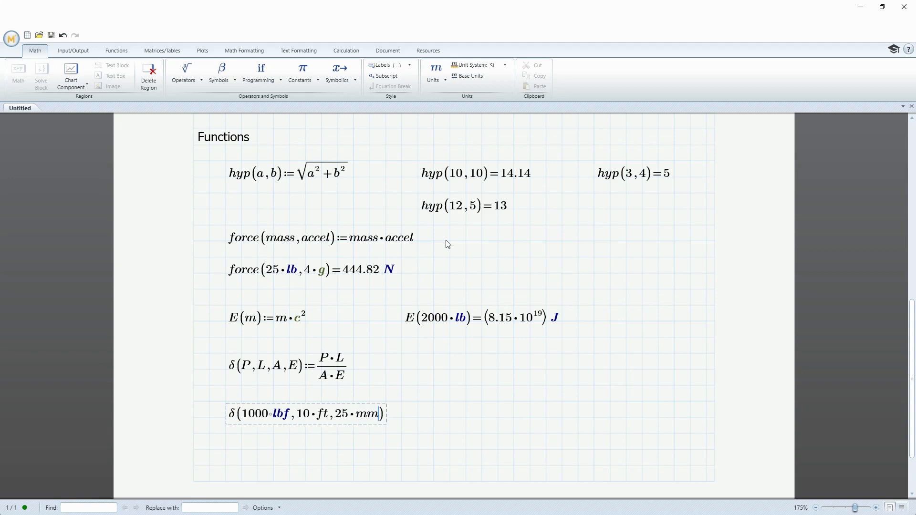
{"action": "type", "text": "^2"}
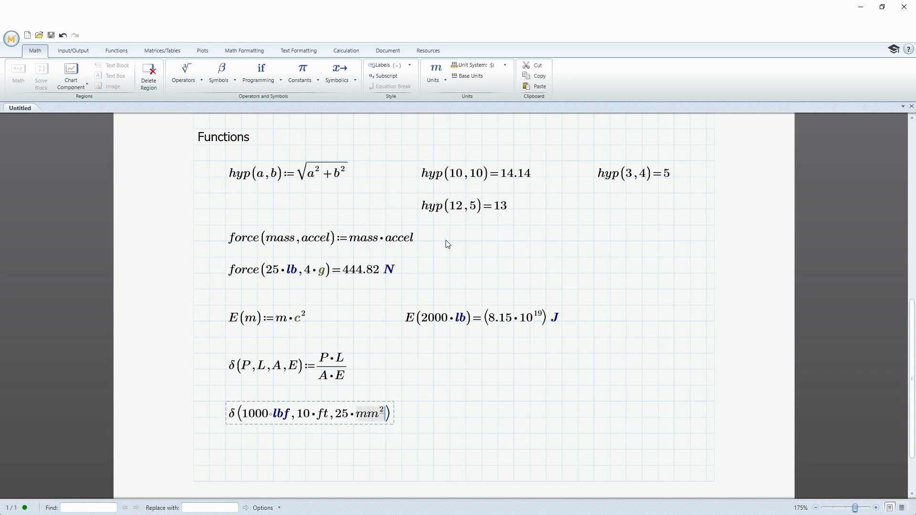
{"action": "type", "text": ","}
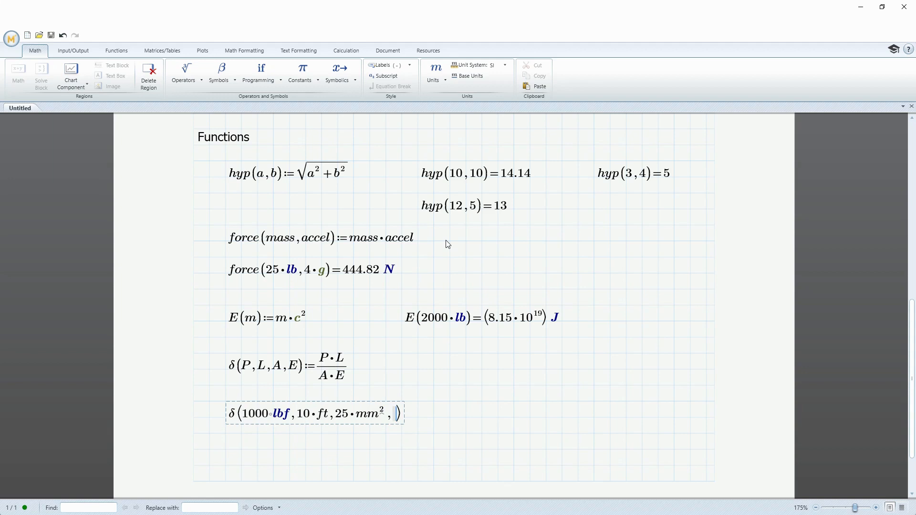
{"action": "type", "text": "16*"}
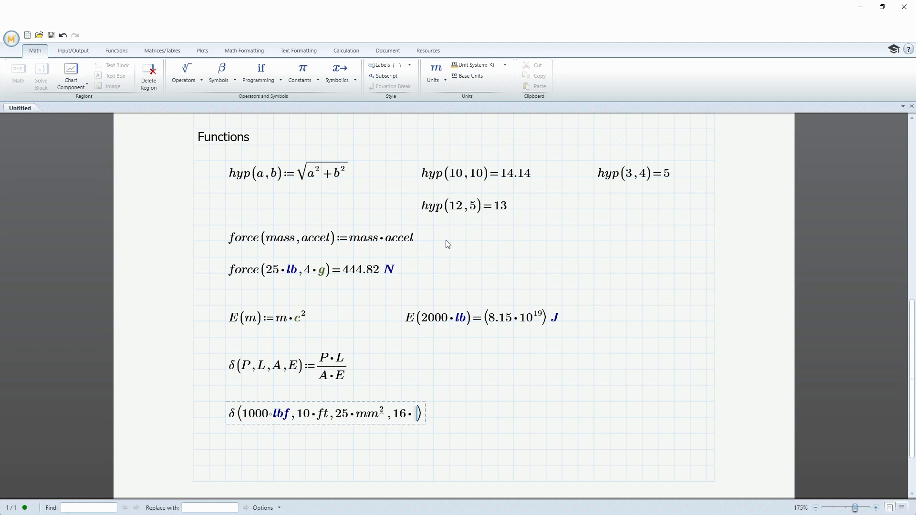
{"action": "type", "text": "1"}
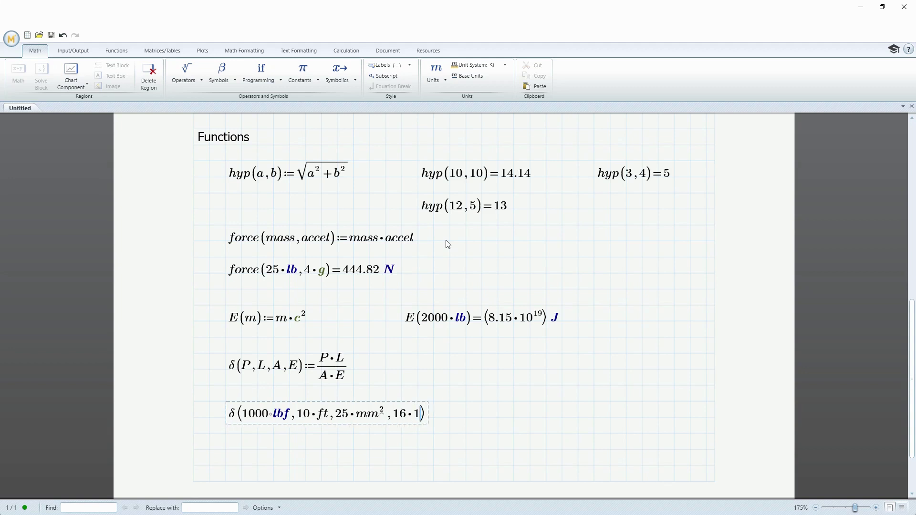
{"action": "type", "text": "0^6"}
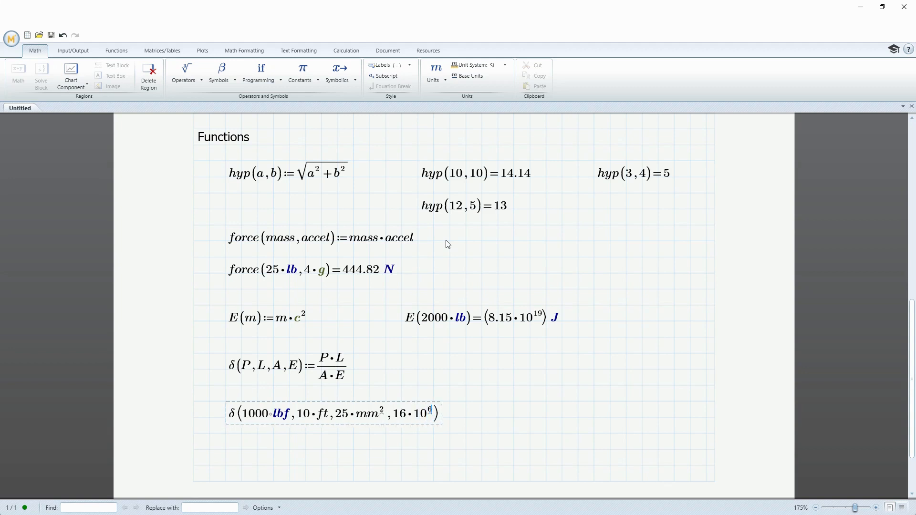
{"action": "type", "text": "*"}
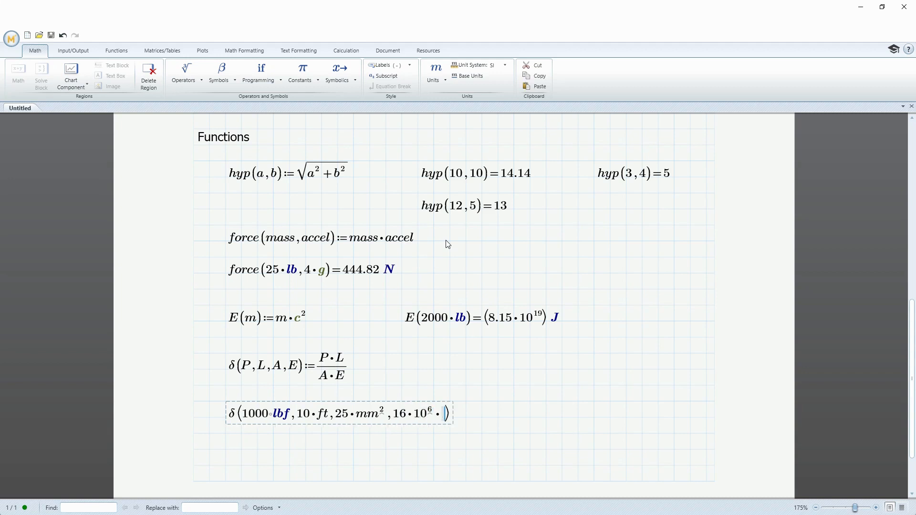
{"action": "type", "text": "psi"}
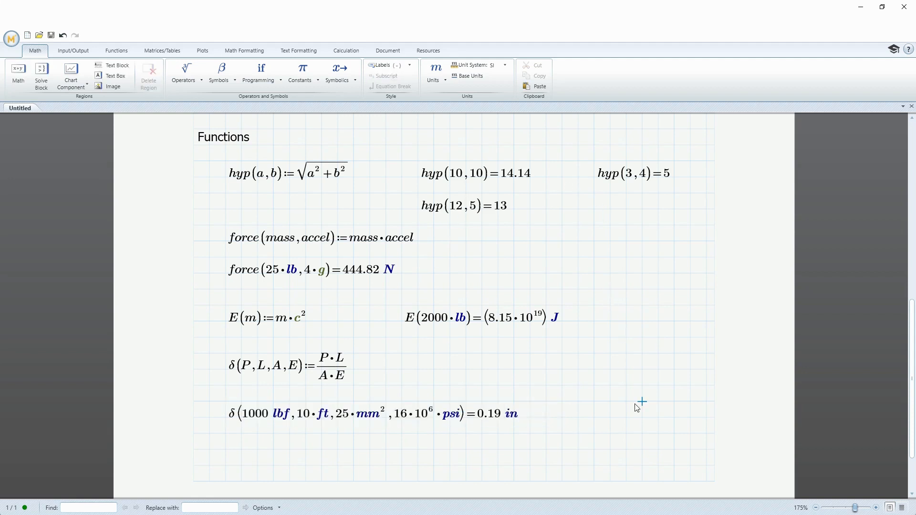
{"action": "mouse_move", "coordinate": [640, 372]}
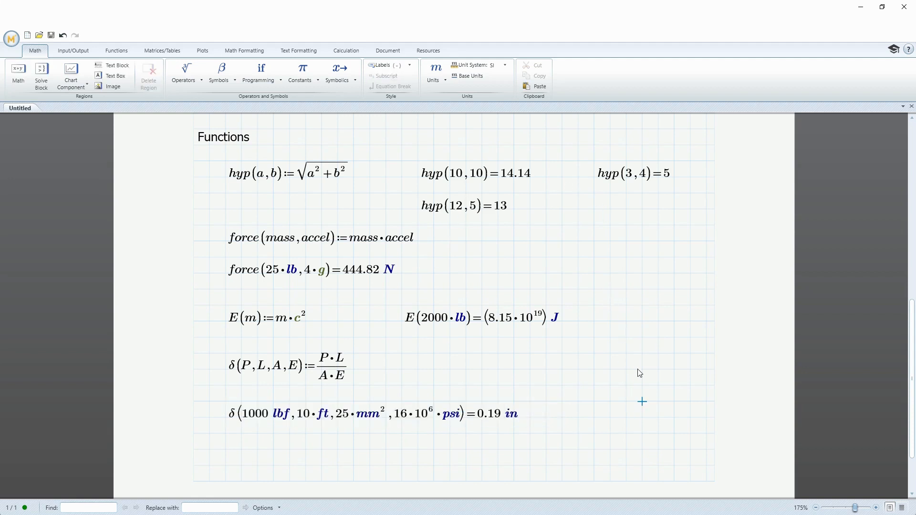
{"action": "mouse_move", "coordinate": [634, 378]}
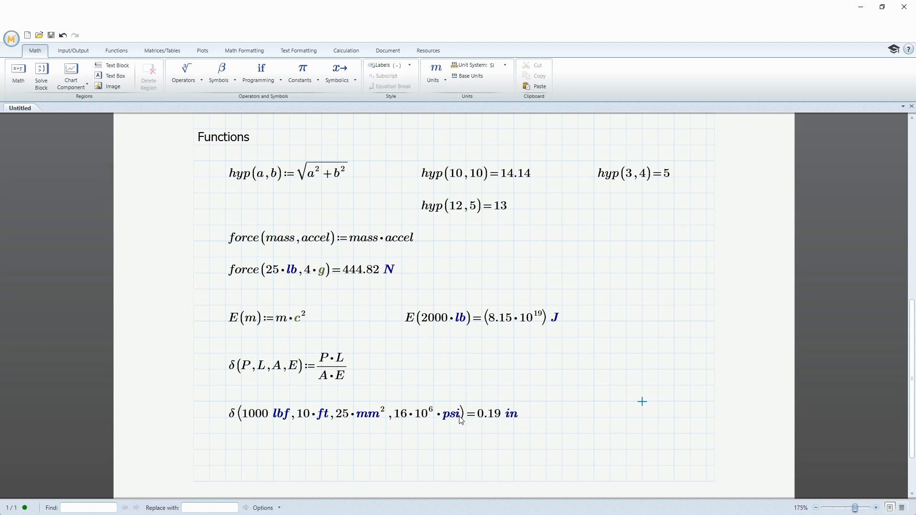
{"action": "mouse_move", "coordinate": [277, 423]}
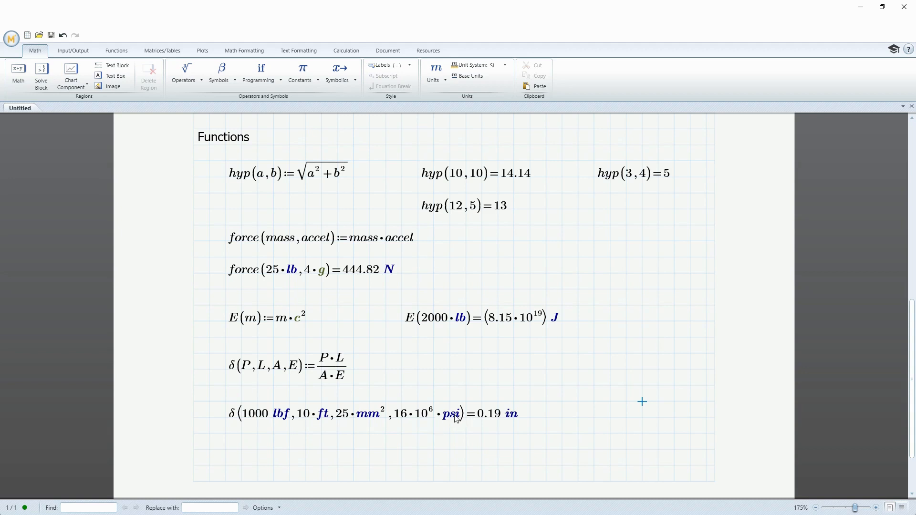
Replace the modulus with 69·GPa from the Units gallery, giving 0.31 in.
{"action": "left_click", "coordinate": [455, 418]}
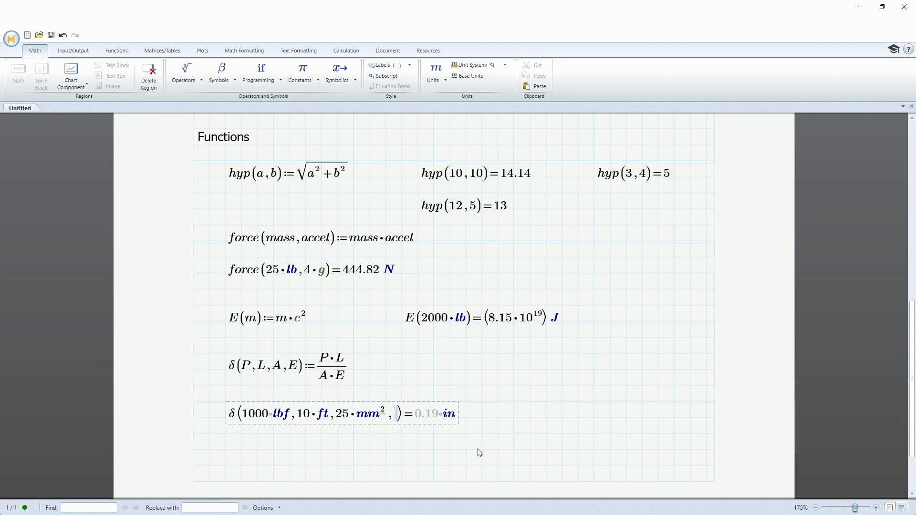
{"action": "type", "text": "69·"}
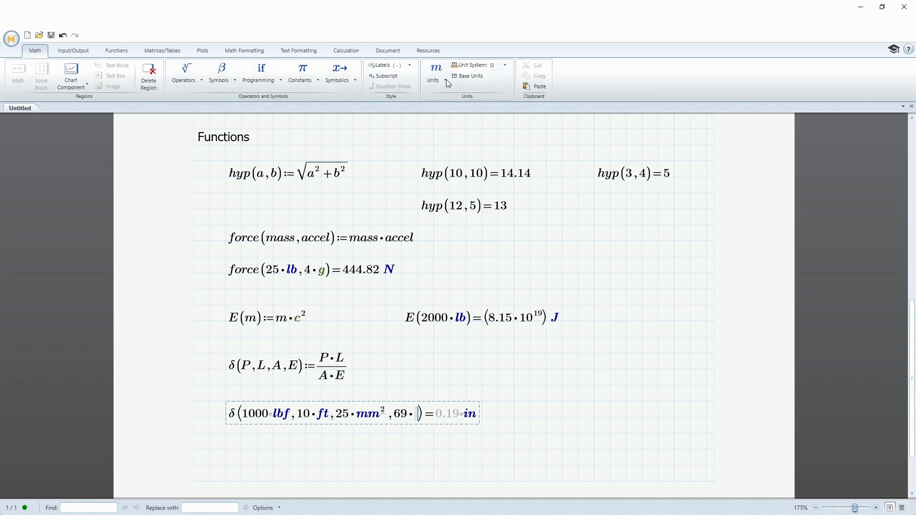
{"action": "left_click", "coordinate": [435, 70]}
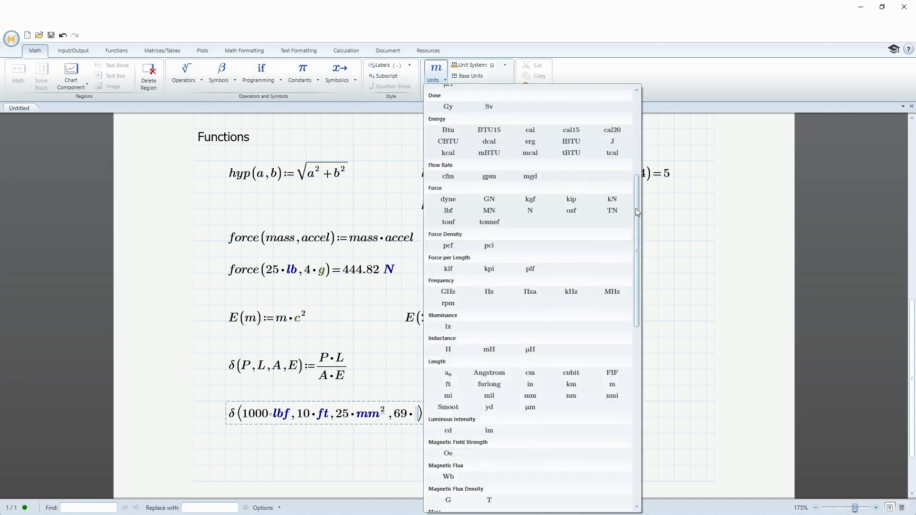
{"action": "scroll", "scroll_direction": "down", "scroll_amount": 3}
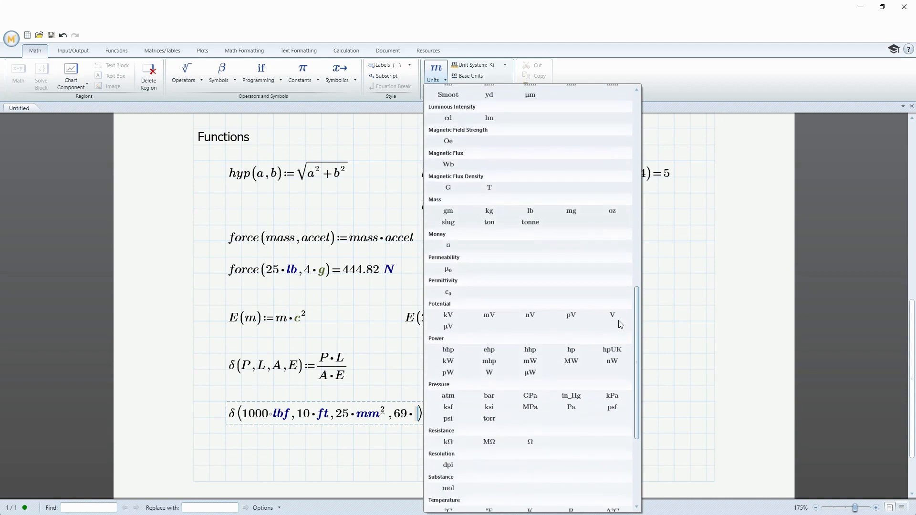
{"action": "scroll", "scroll_direction": "down", "scroll_amount": 3}
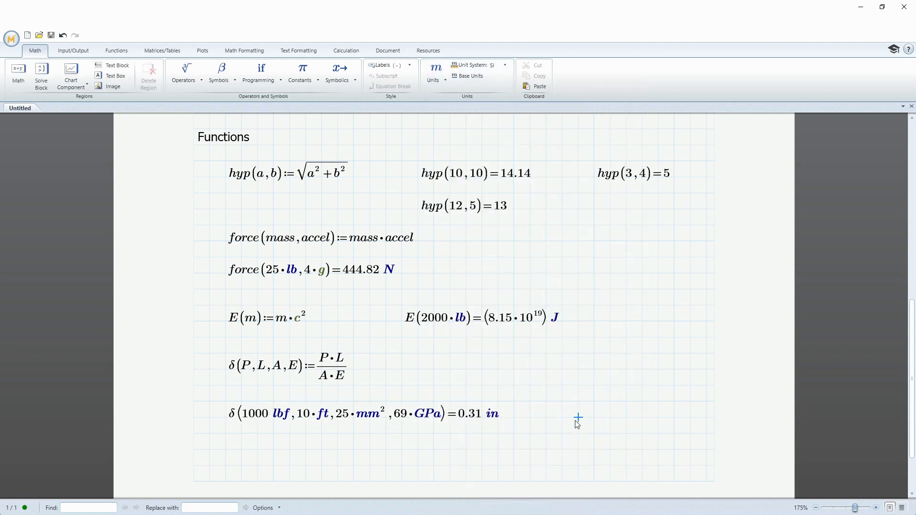
{"action": "mouse_move", "coordinate": [468, 449]}
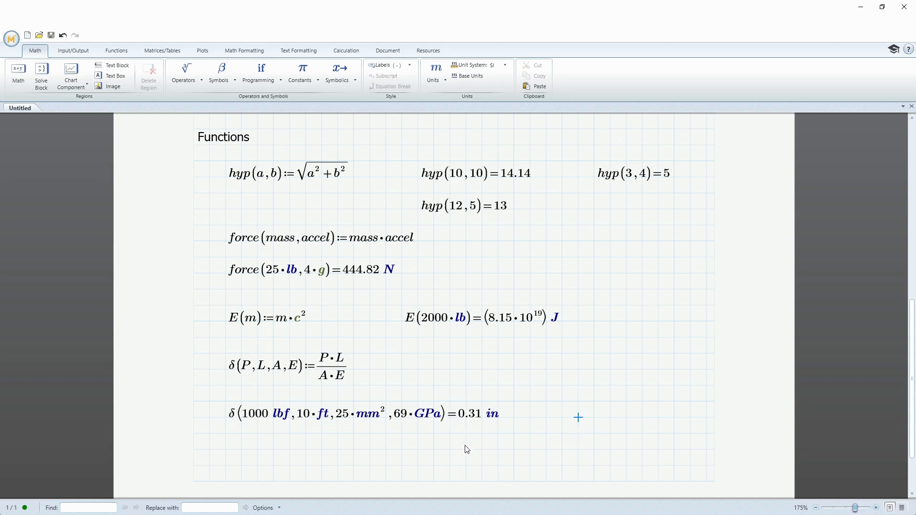
{"action": "mouse_move", "coordinate": [470, 454]}
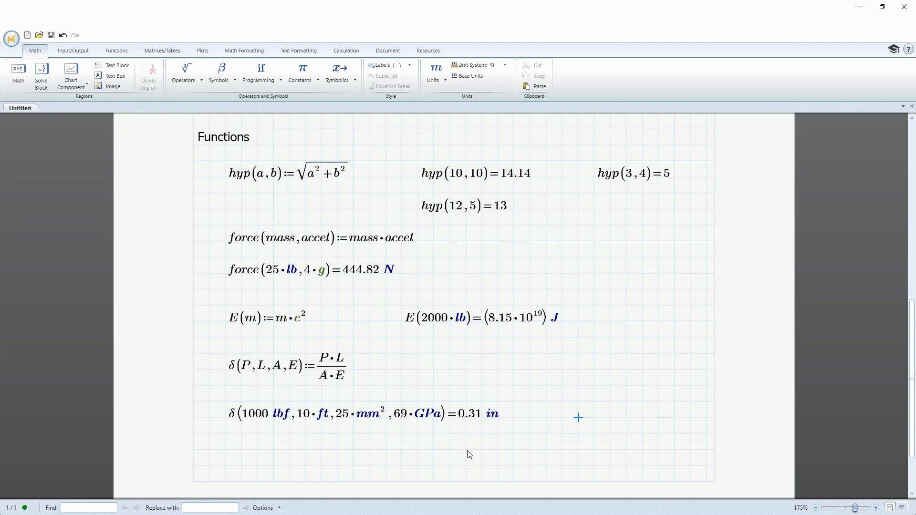